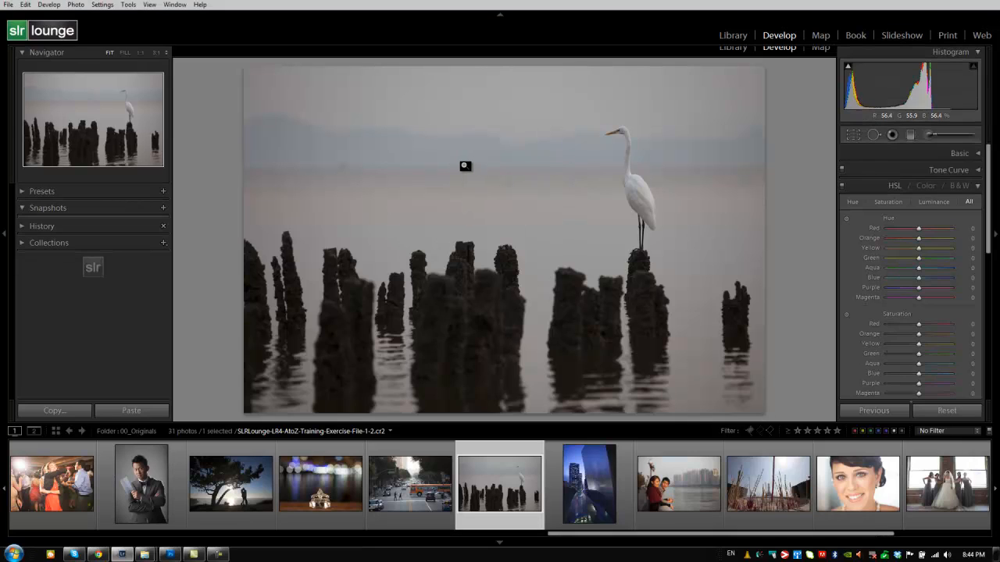
Cycle the Develop workspace into full screen for the egret photo
key("f")
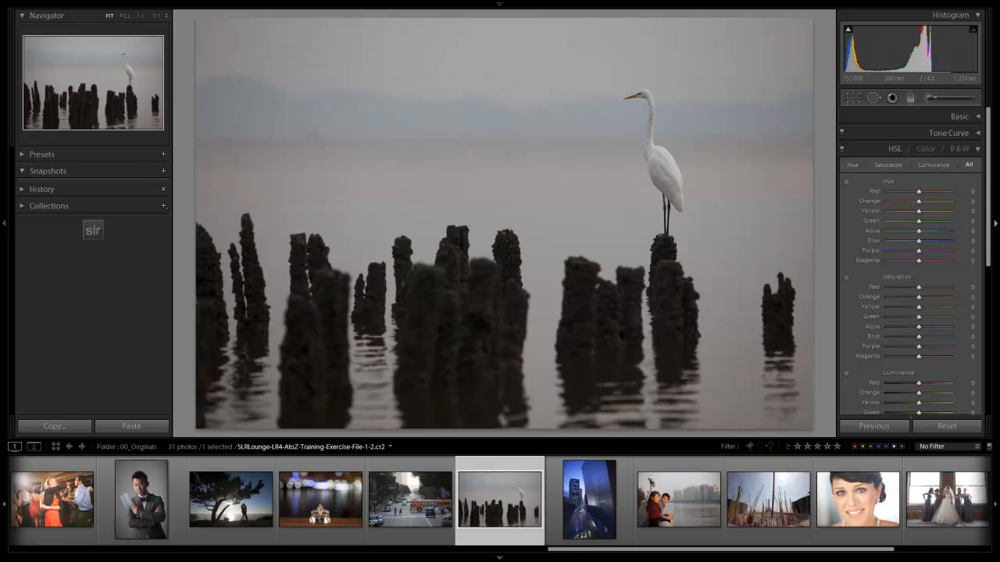
Rotate the egret photo slightly in the Crop Overlay so its horizon is level
left_click(853, 97)
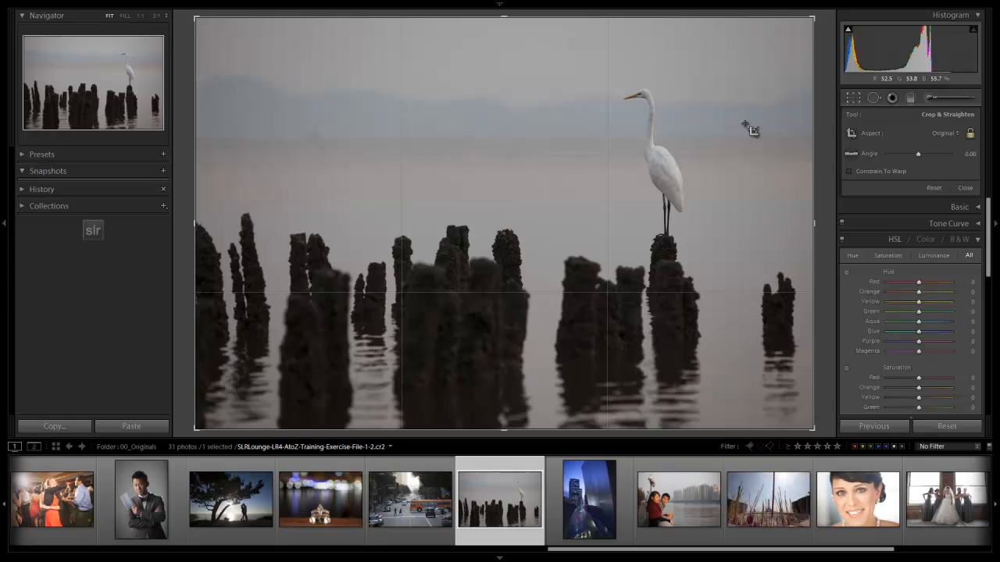
mouse_move(279, 131)
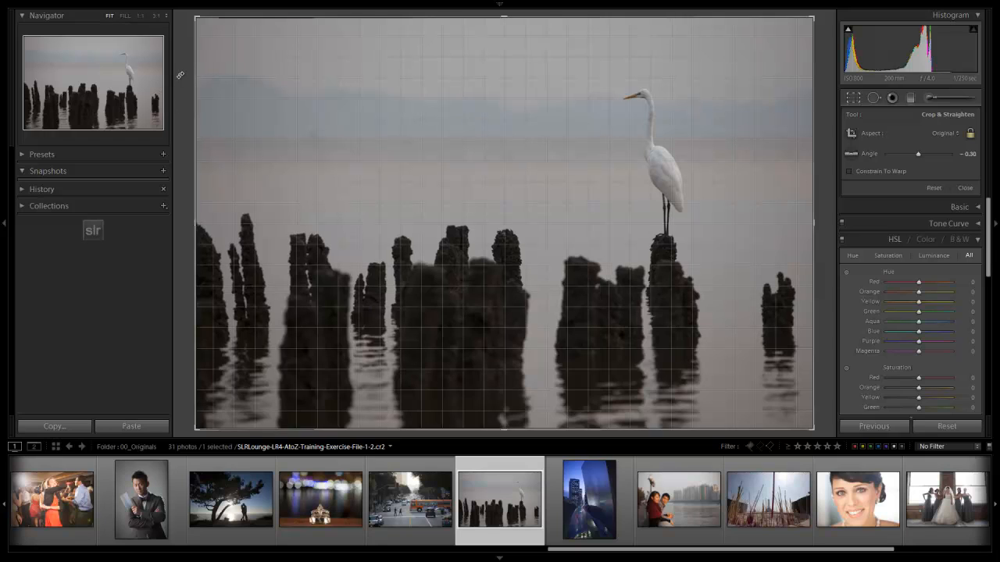
left_click_drag(918, 153, 914, 153)
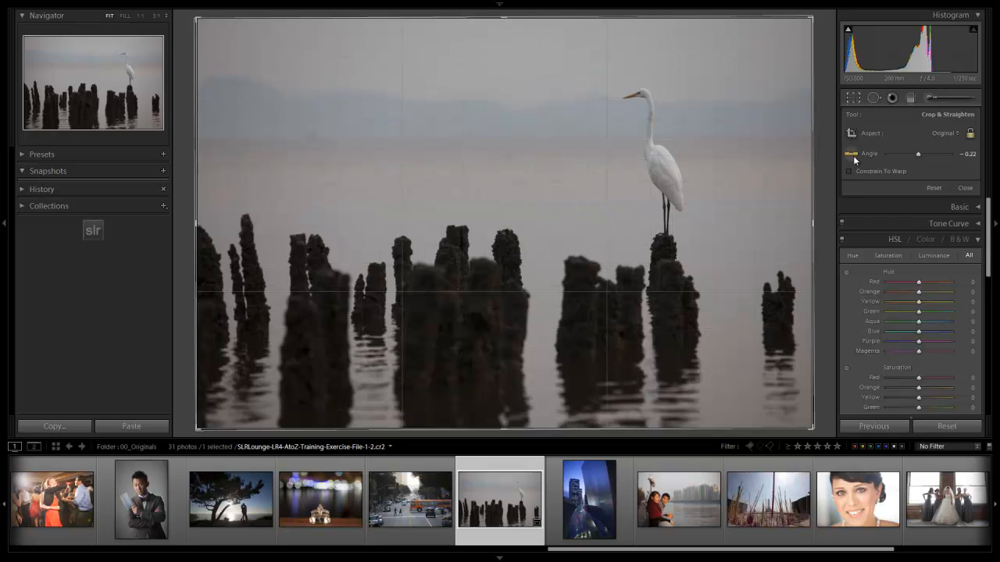
mouse_move(493, 141)
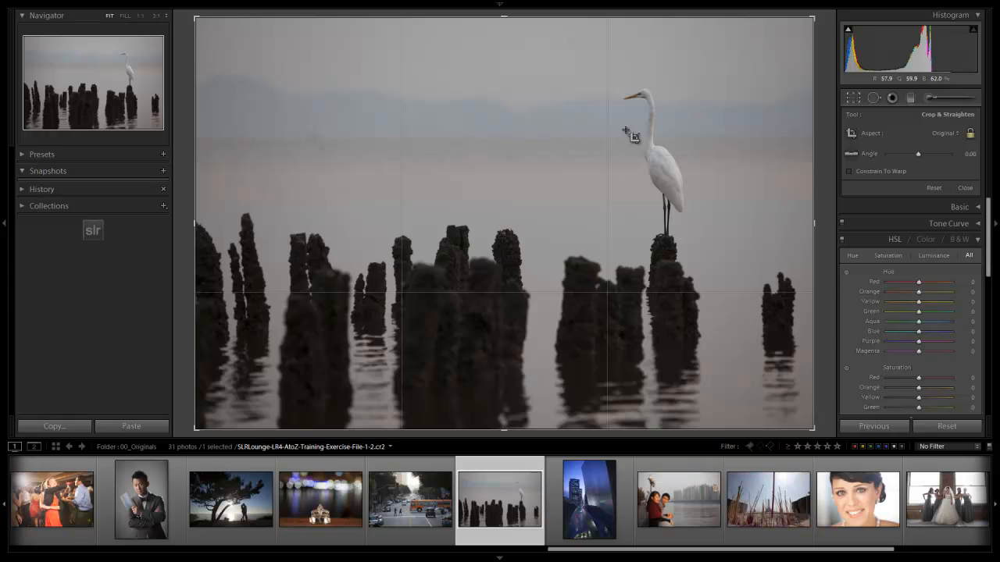
mouse_move(435, 199)
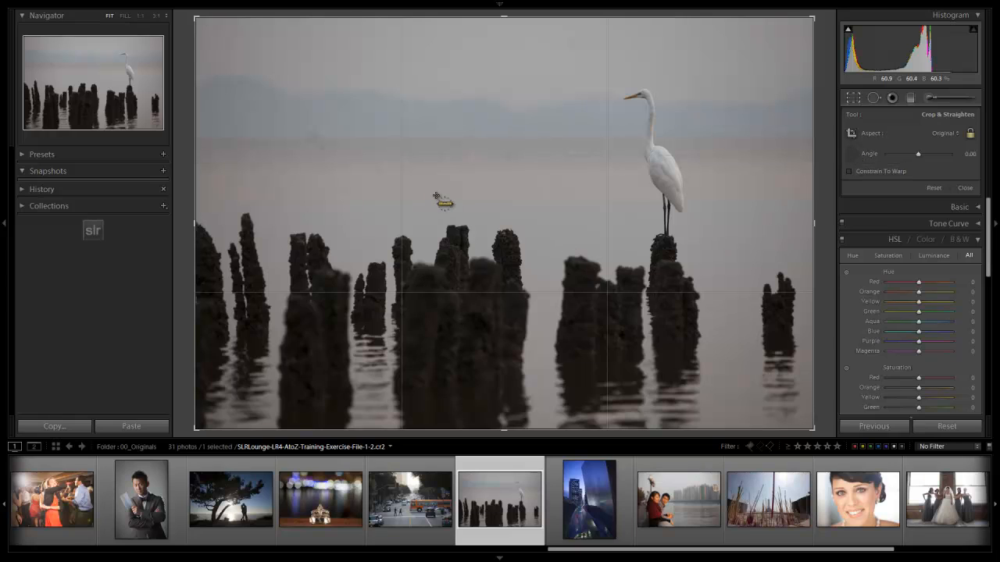
mouse_move(422, 139)
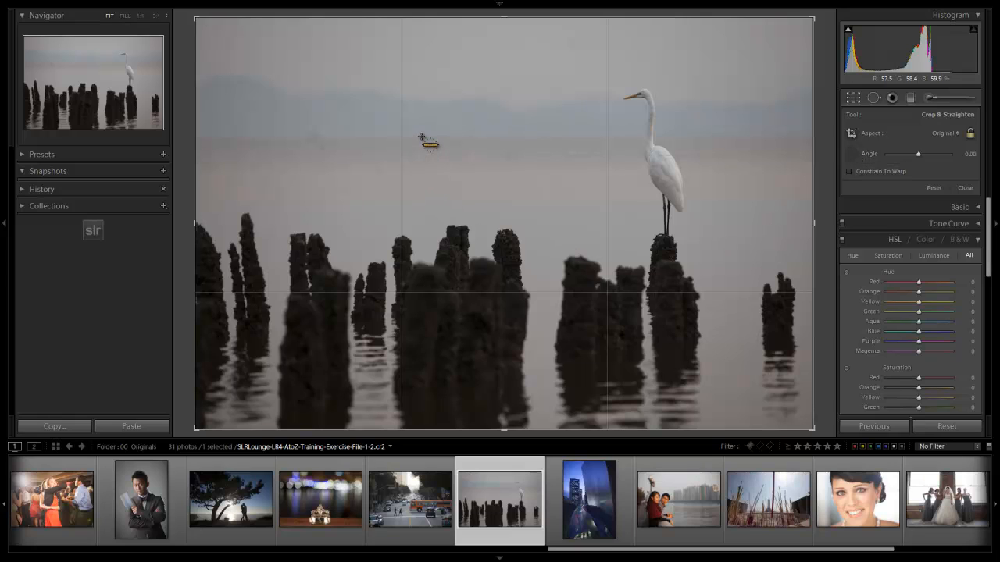
left_click_drag(422, 138, 518, 140)
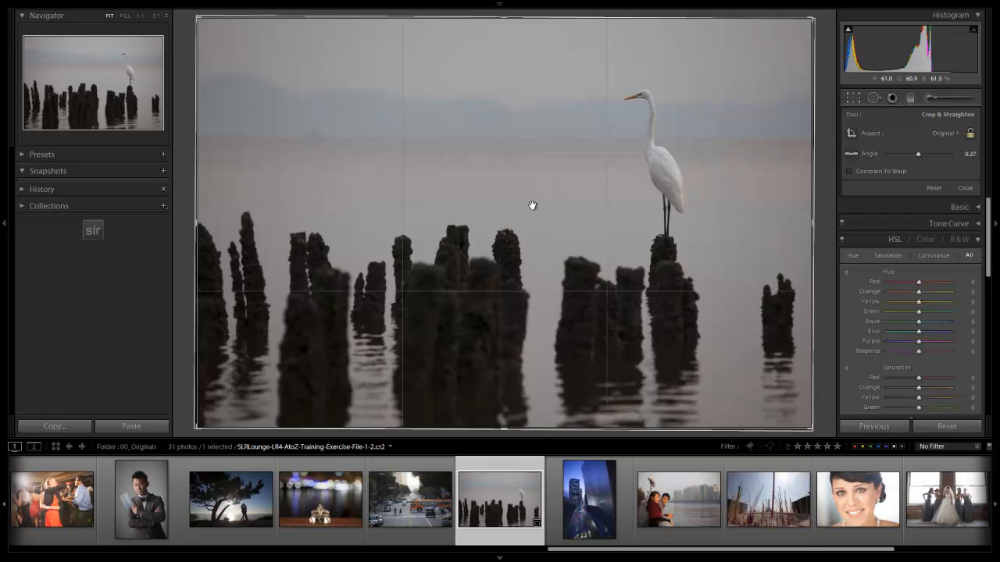
mouse_move(623, 164)
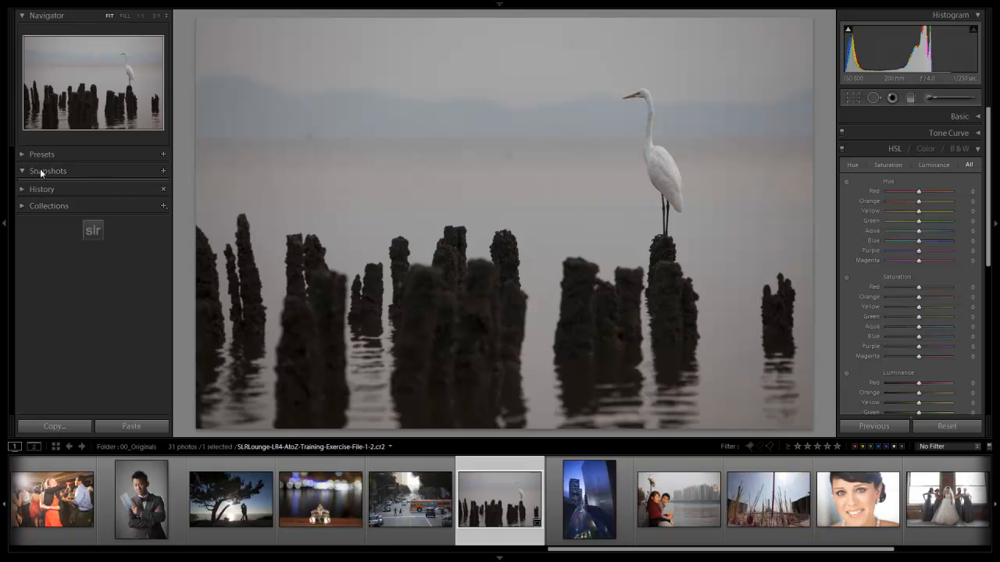
Create a snapshot of the egret edit named '01_MinorCrop'
left_click(162, 171)
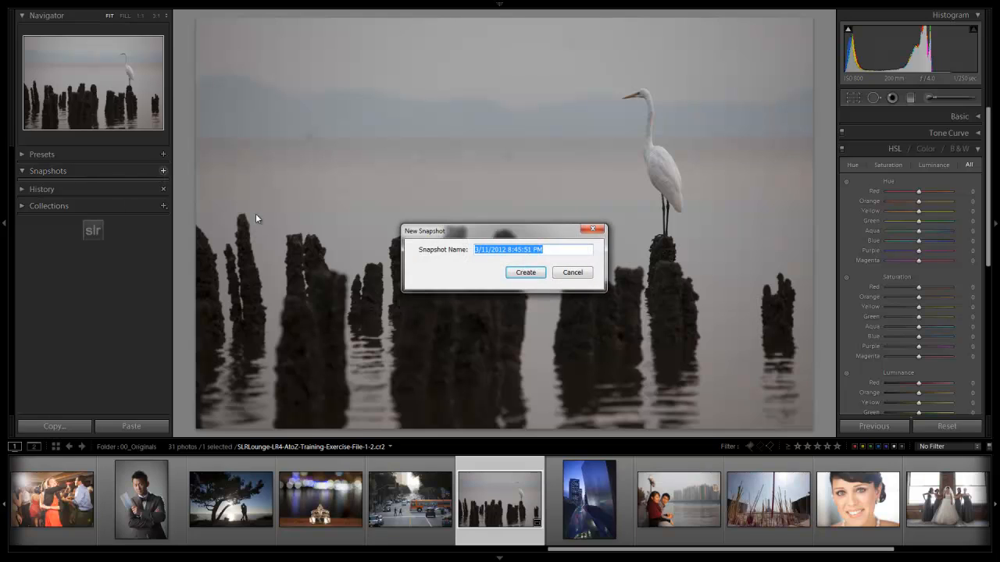
type("01")
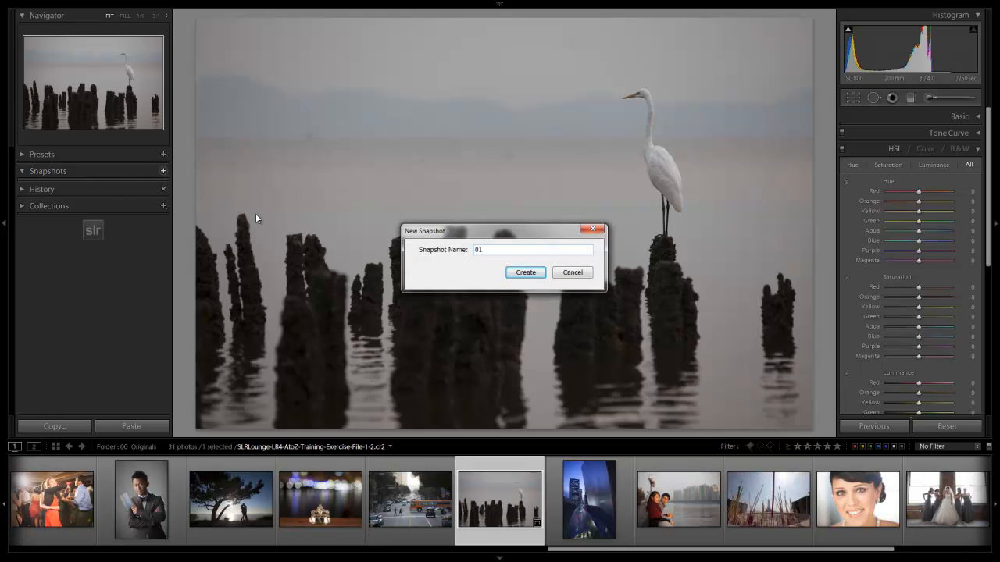
type("_MinorC")
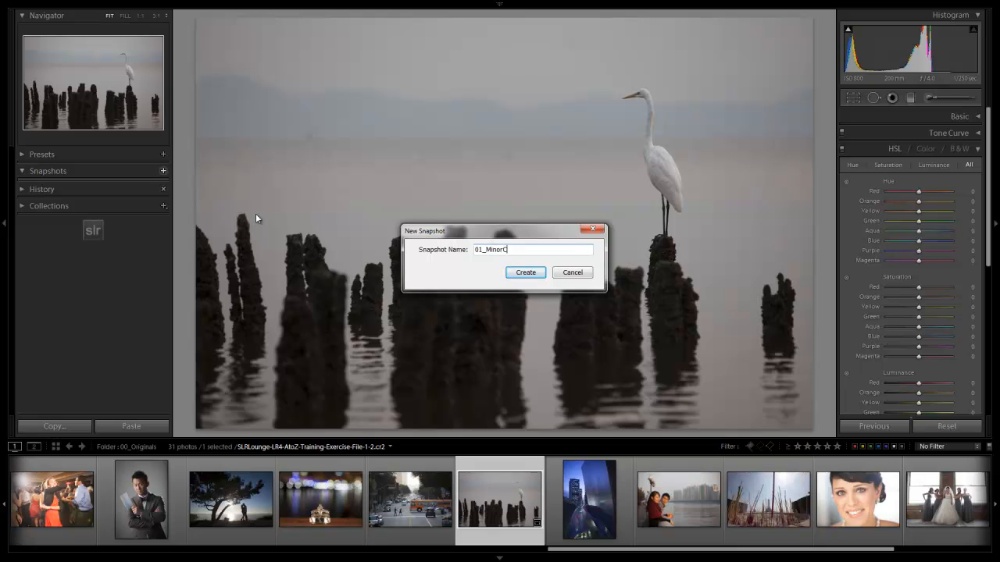
left_click(525, 272)
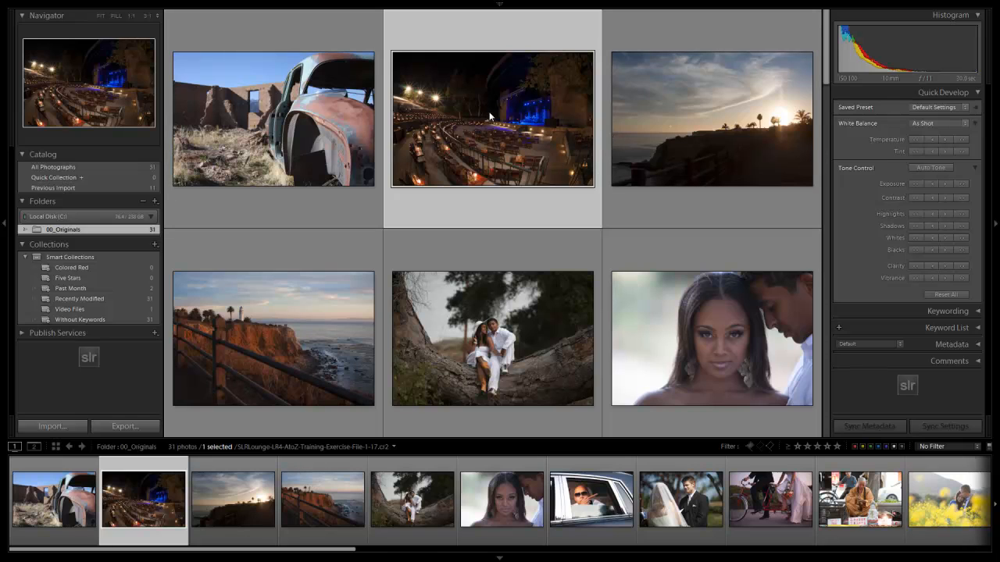
Bring the sunset cliff photo into Develop and start the Crop Overlay on it
double_click(493, 117)
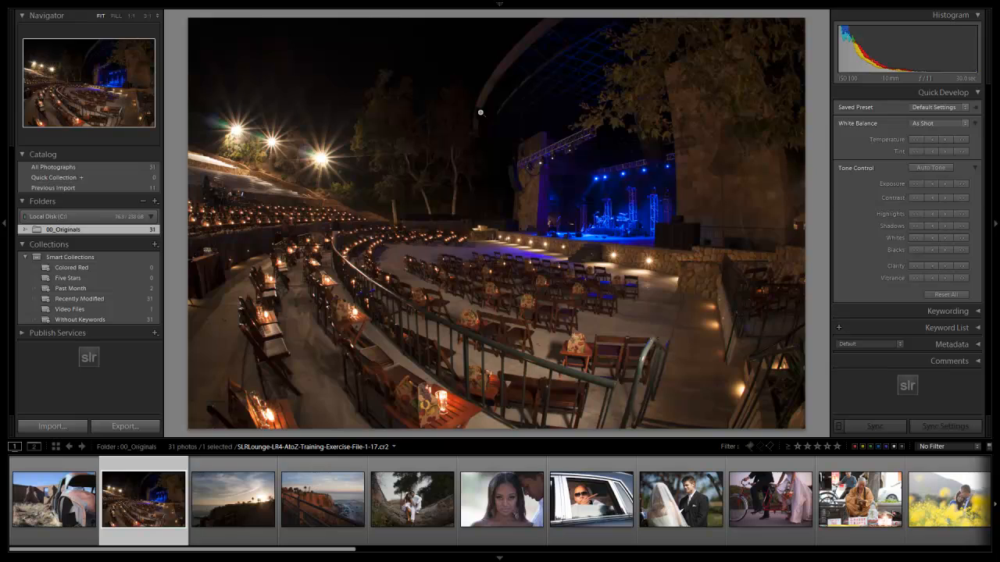
left_click(232, 508)
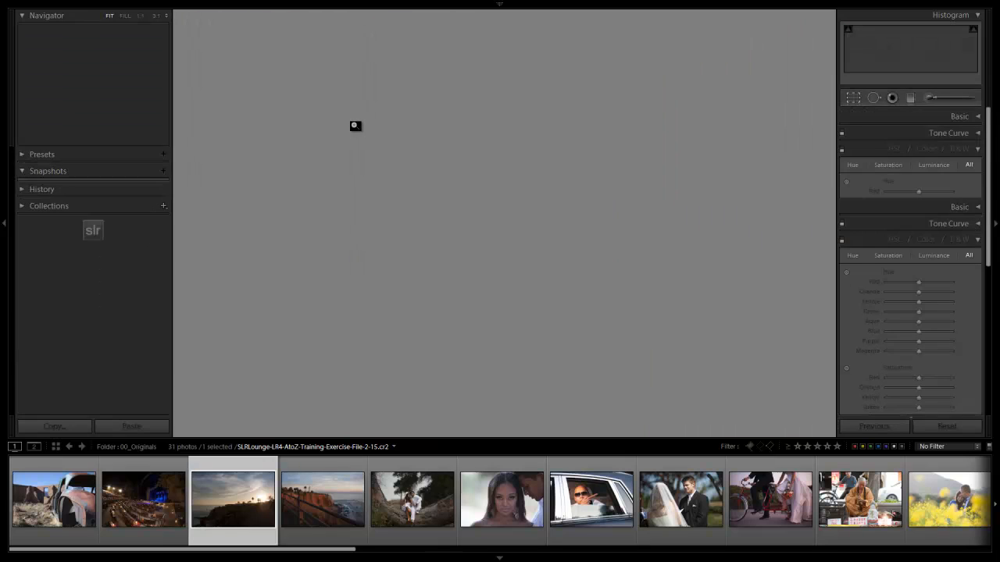
left_click(853, 97)
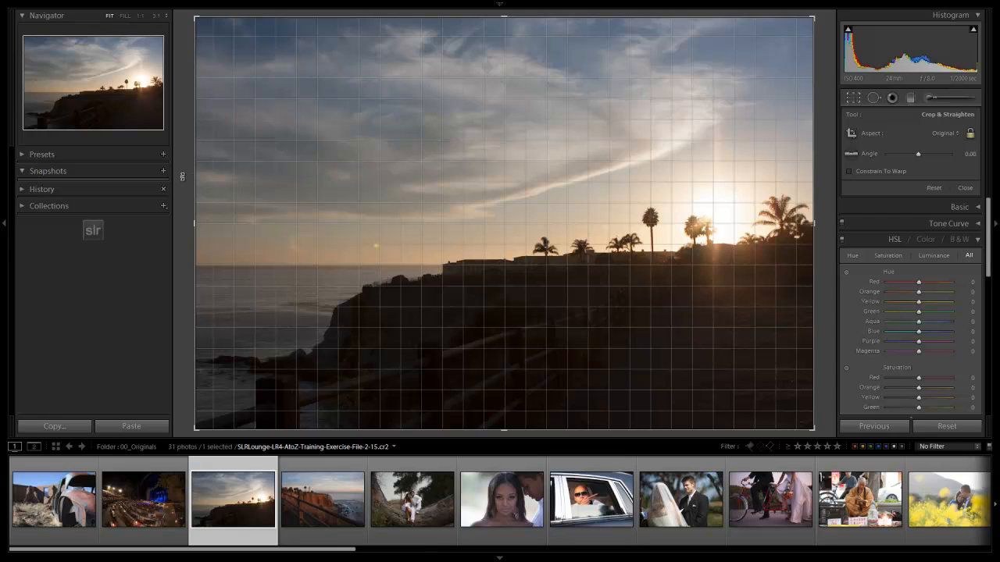
Rotate the sunset photo slightly to level its horizon and commit the crop
left_click_drag(918, 153, 922, 153)
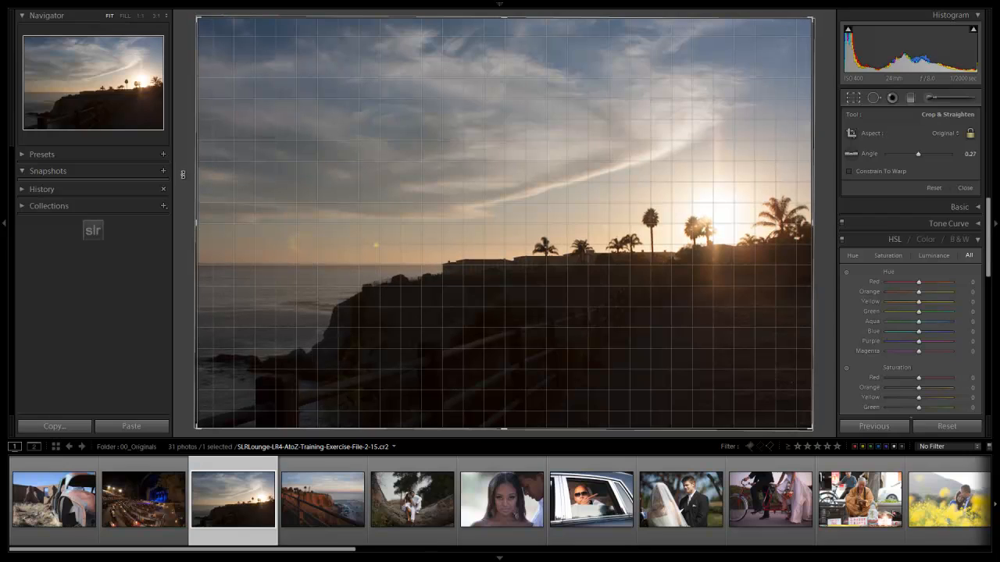
left_click_drag(919, 153, 914, 153)
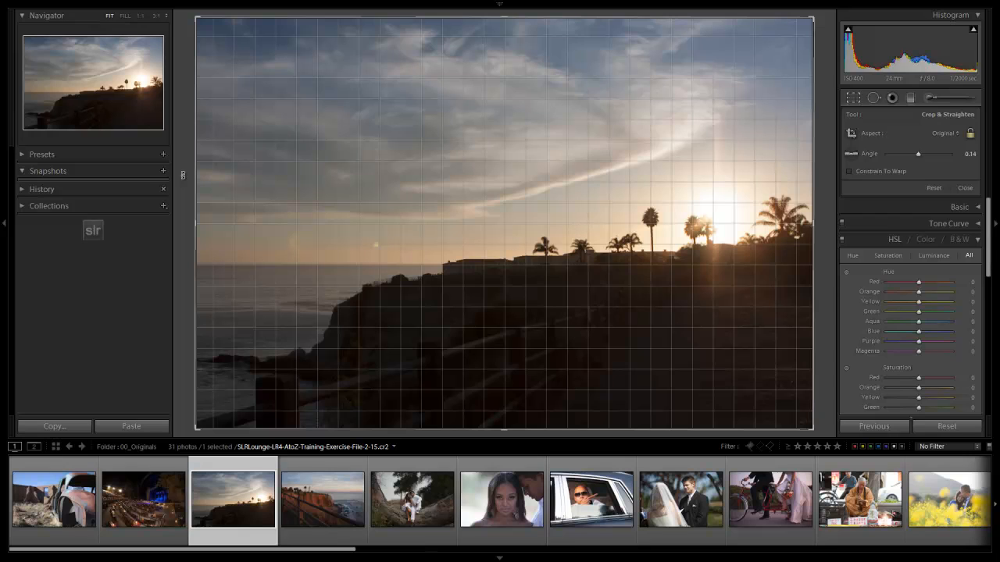
mouse_move(322, 228)
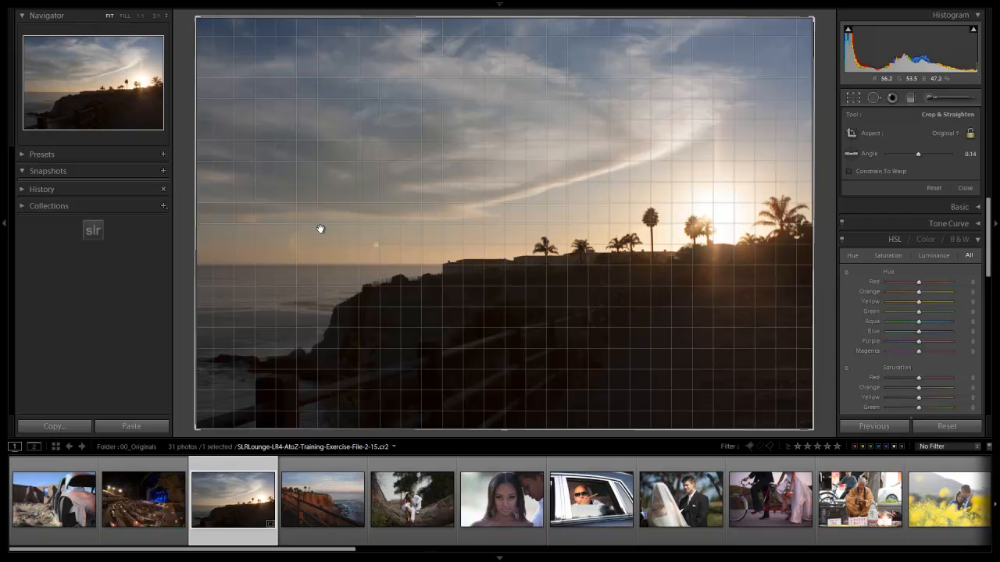
left_click(966, 187)
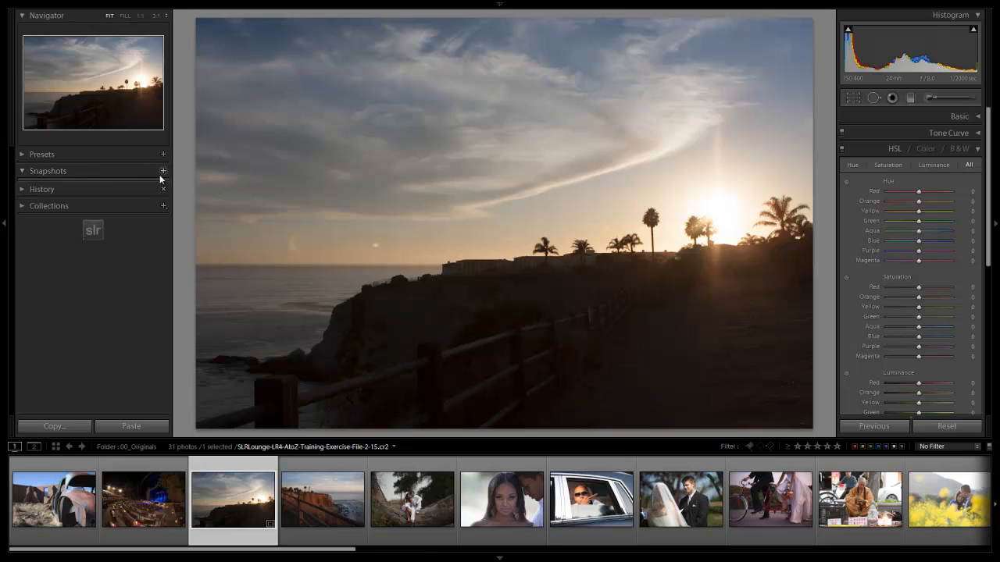
Create an '01_MinorCrop' snapshot of the sunset edit and move to the lighthouse cliff photo
left_click(162, 170)
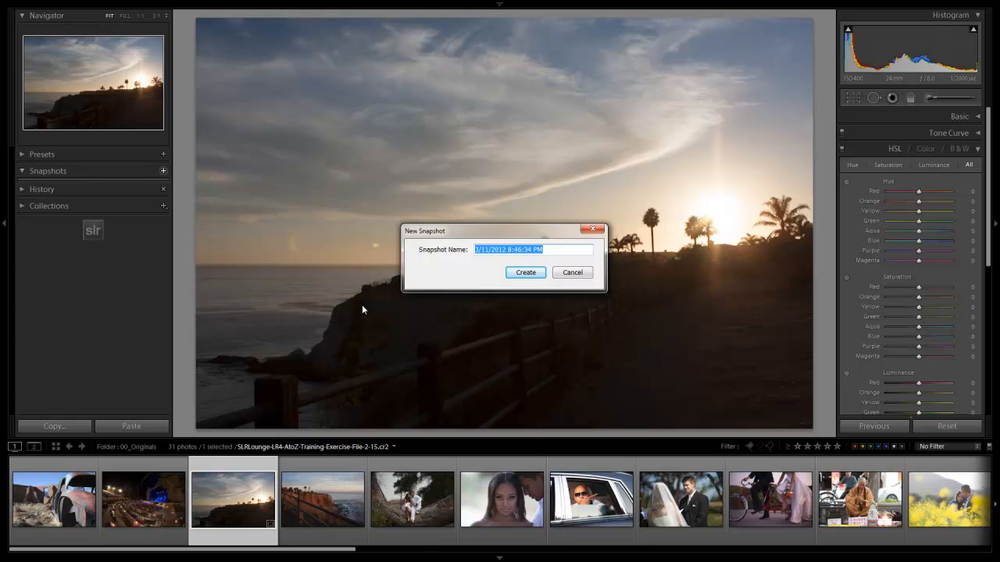
type("01_")
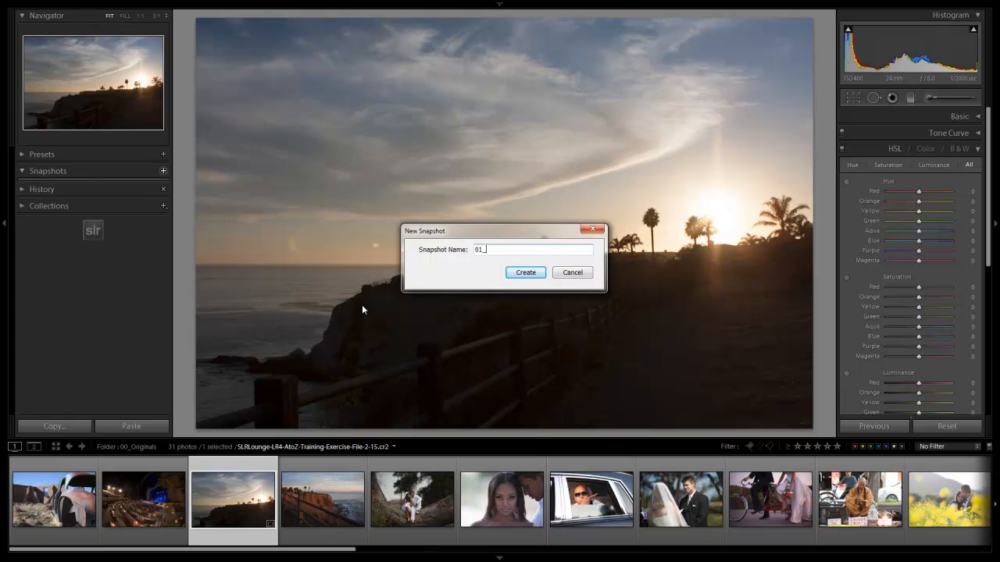
type("MinorCrop")
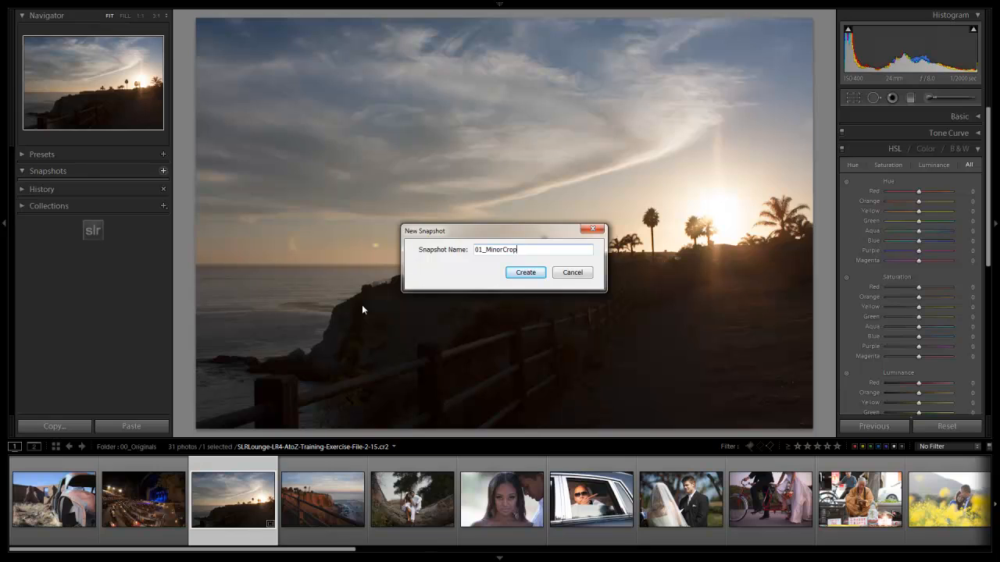
left_click(525, 272)
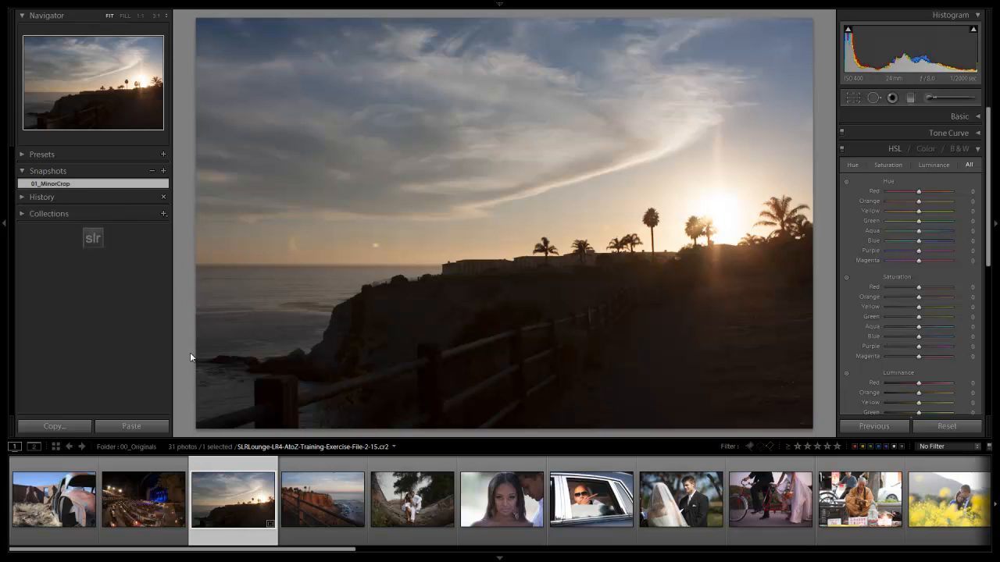
left_click(322, 503)
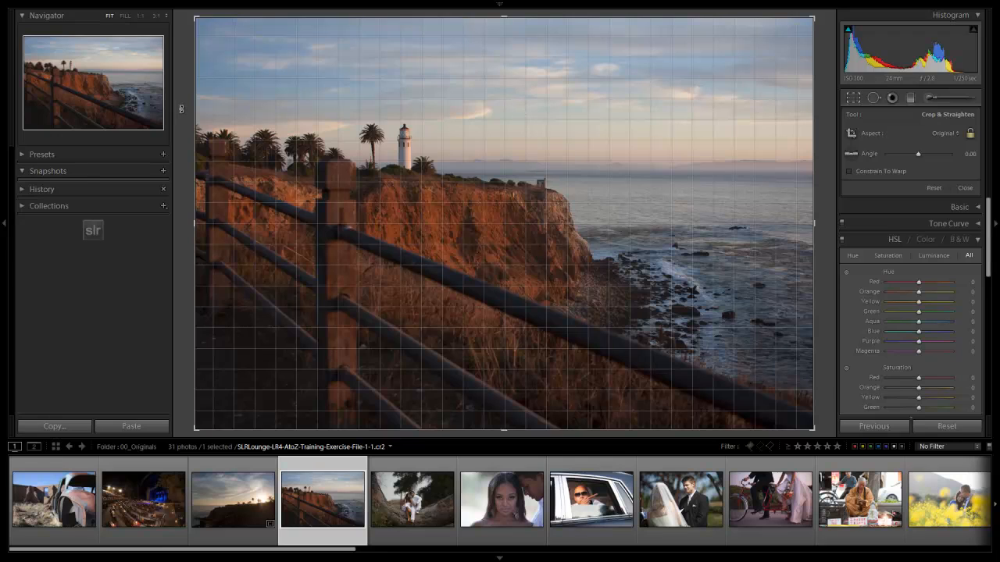
Tilt the lighthouse photo straight and save it as an '01_MinorCrop' snapshot
left_click_drag(918, 153, 912, 153)
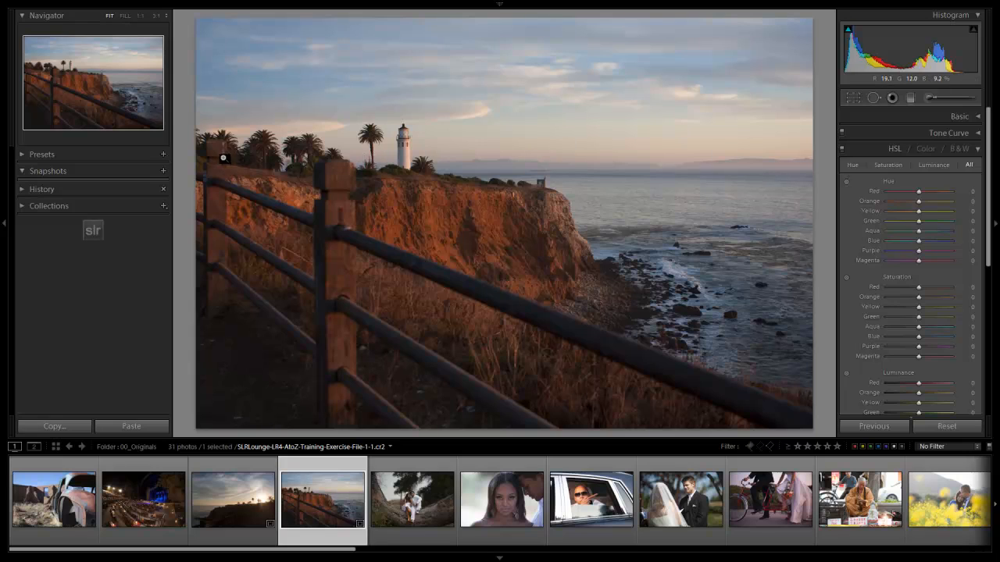
mouse_move(163, 170)
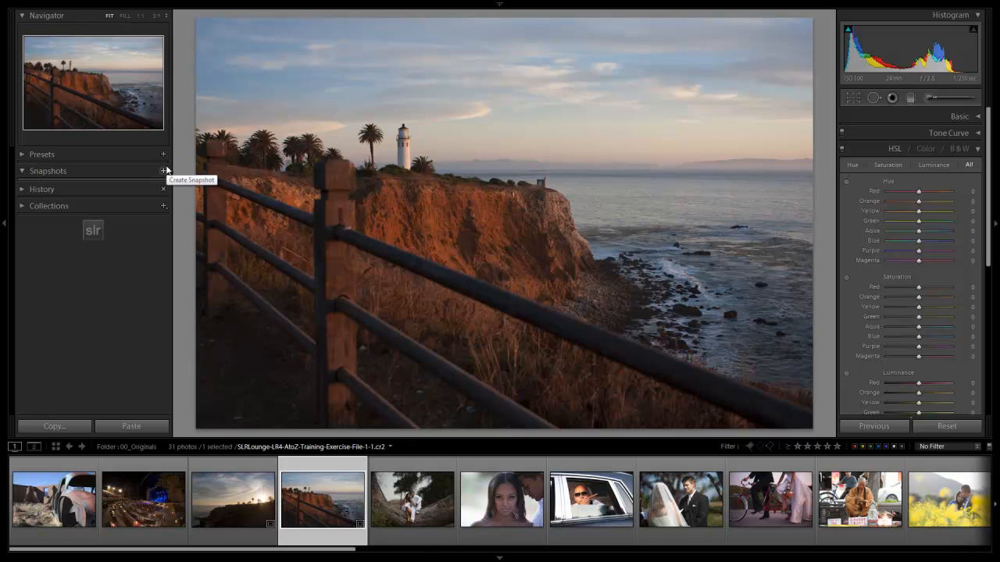
mouse_move(968, 240)
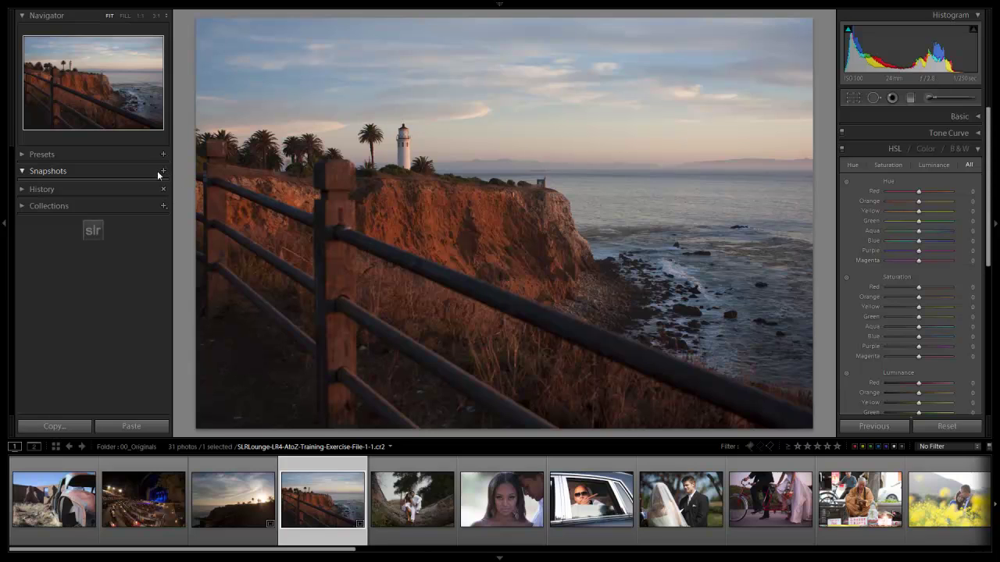
left_click(162, 170)
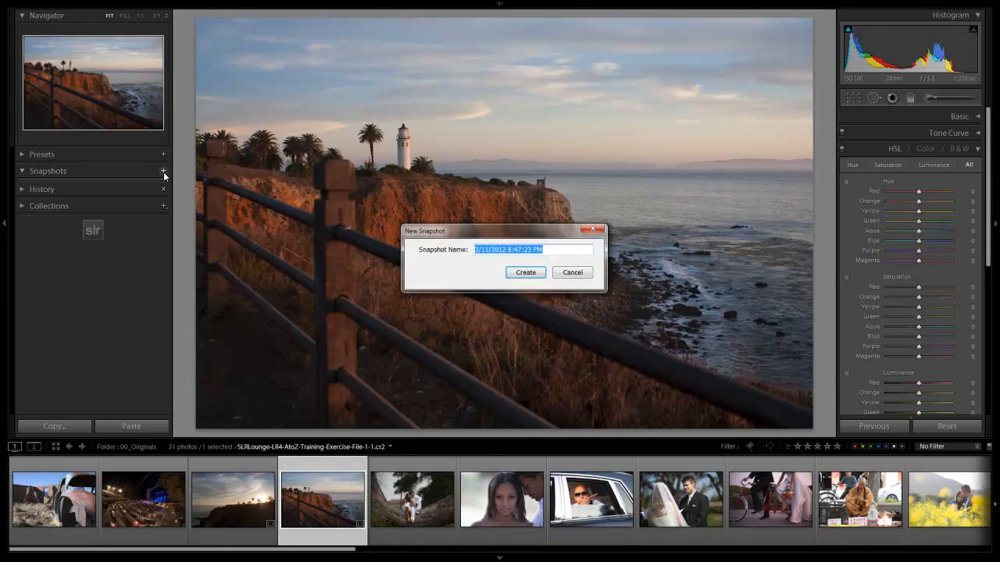
type("01_Minor")
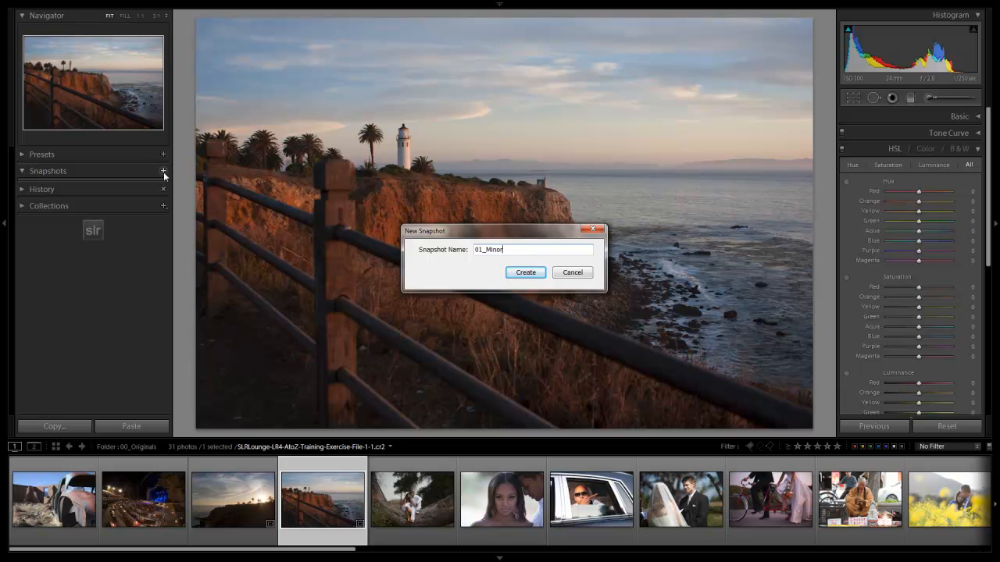
left_click(525, 272)
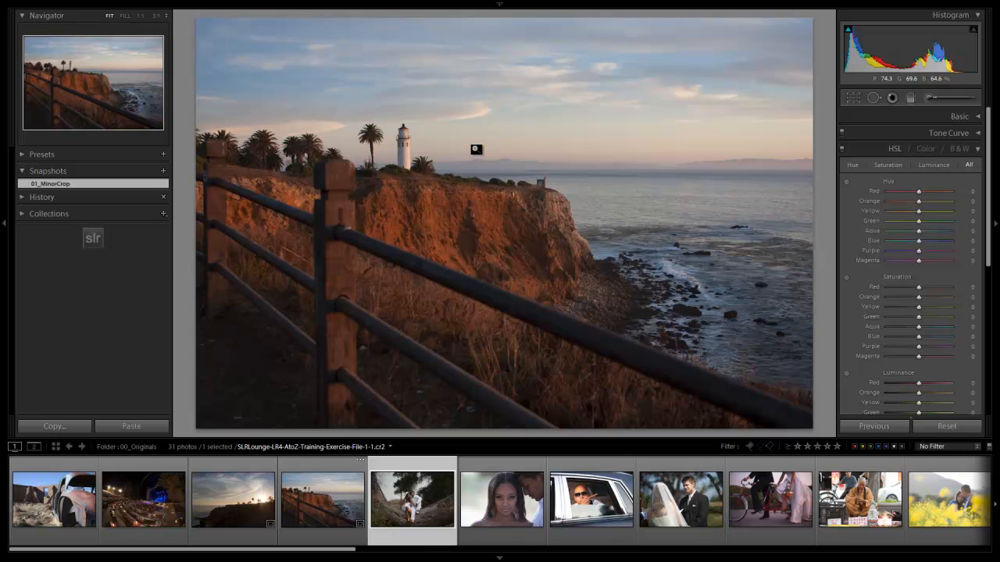
Step through the couple portrait and veil photos to the tandem bicycle photo
left_click(501, 512)
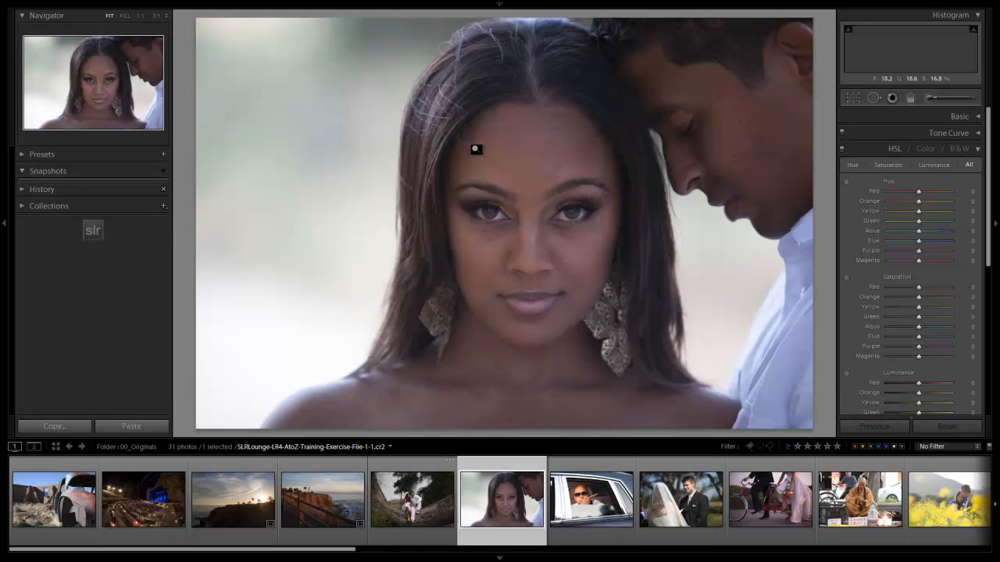
left_click(768, 500)
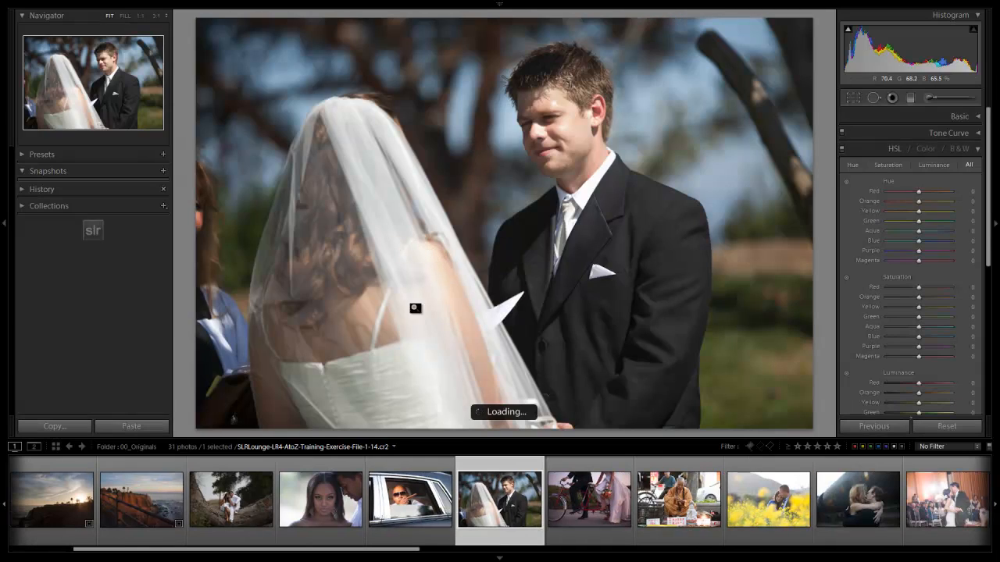
left_click(589, 500)
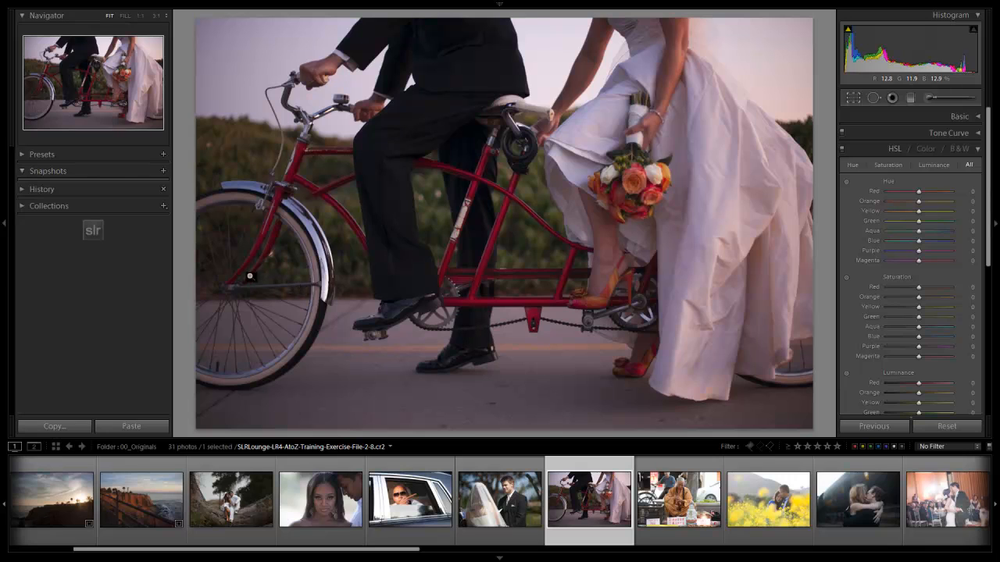
left_click(853, 97)
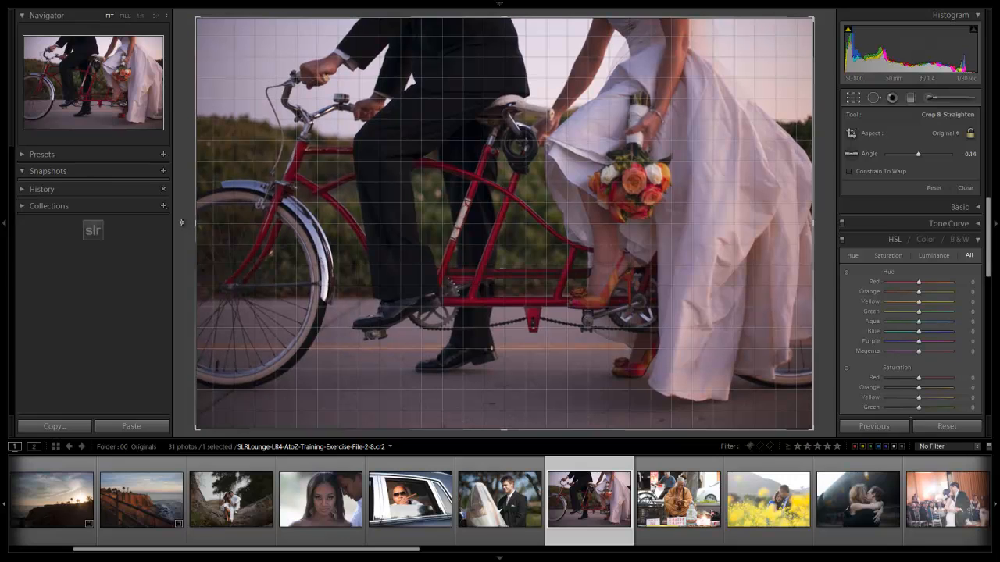
mouse_move(396, 323)
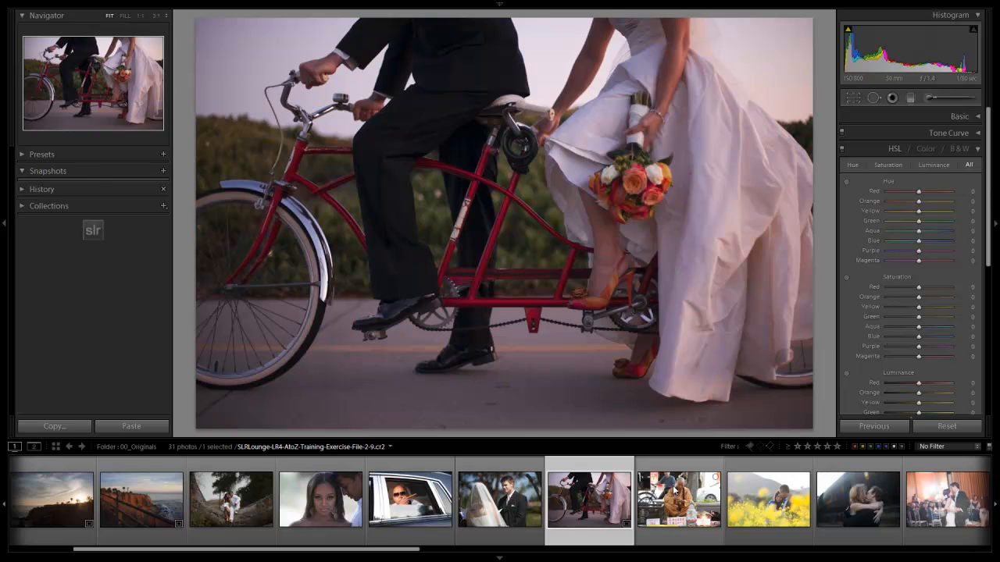
Return to the tandem bicycle photo and save it as an '01_MinorCrop' snapshot
left_click(678, 500)
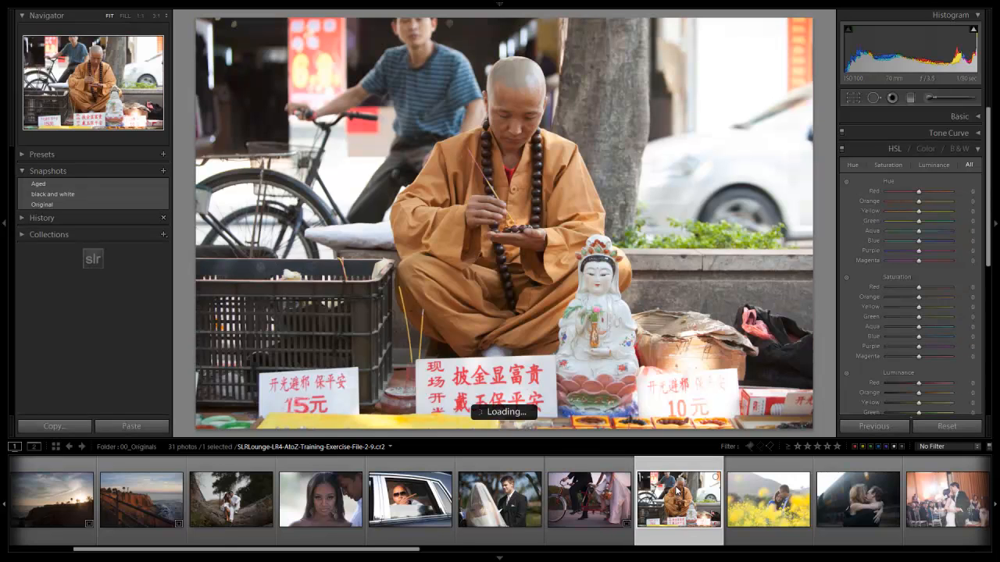
left_click(588, 507)
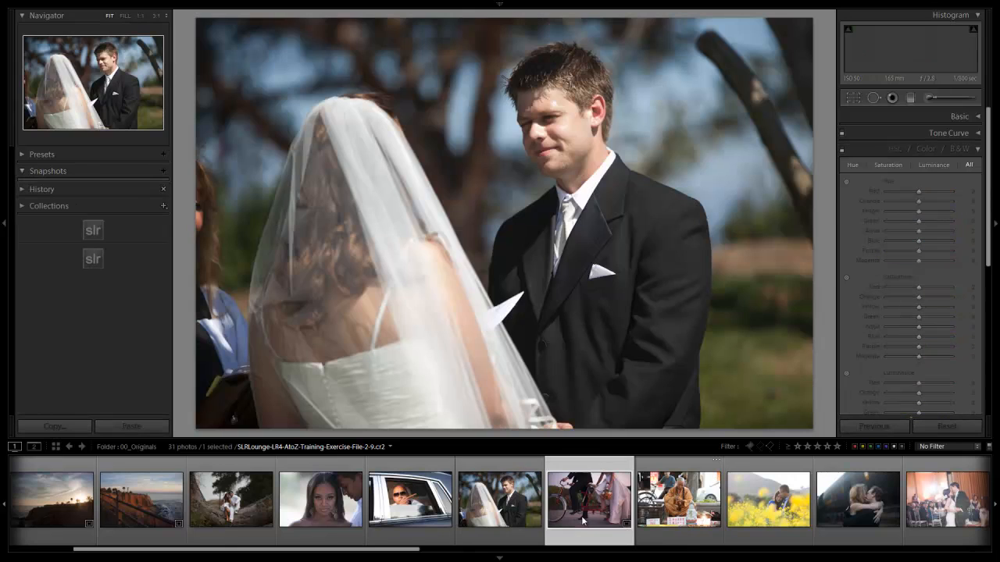
left_click(163, 170)
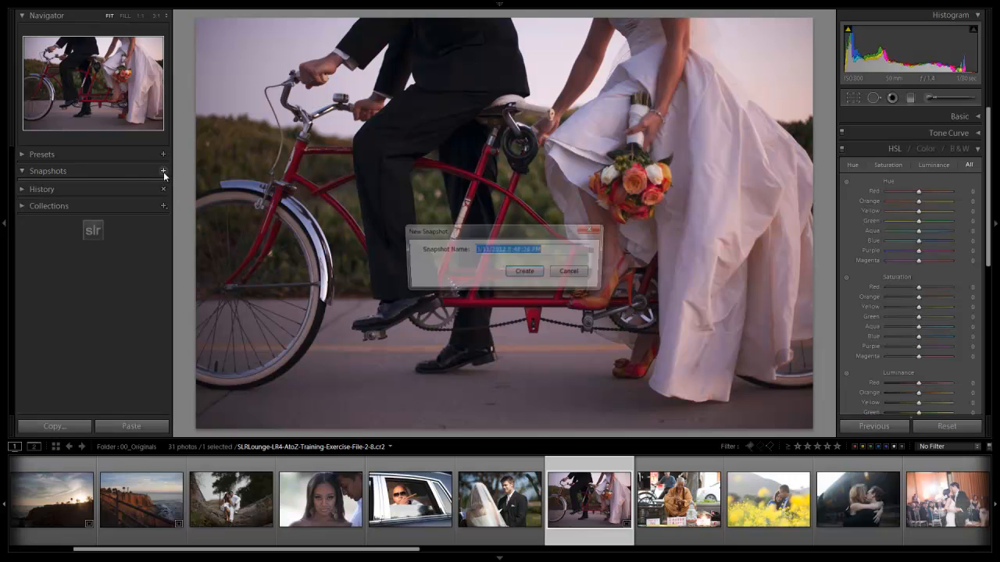
type("01_Minor")
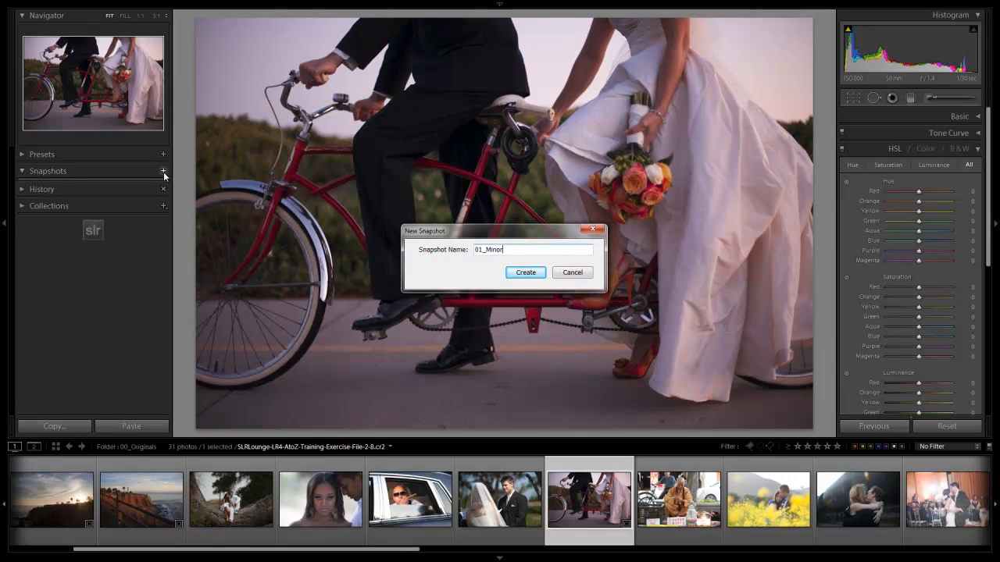
left_click(525, 272)
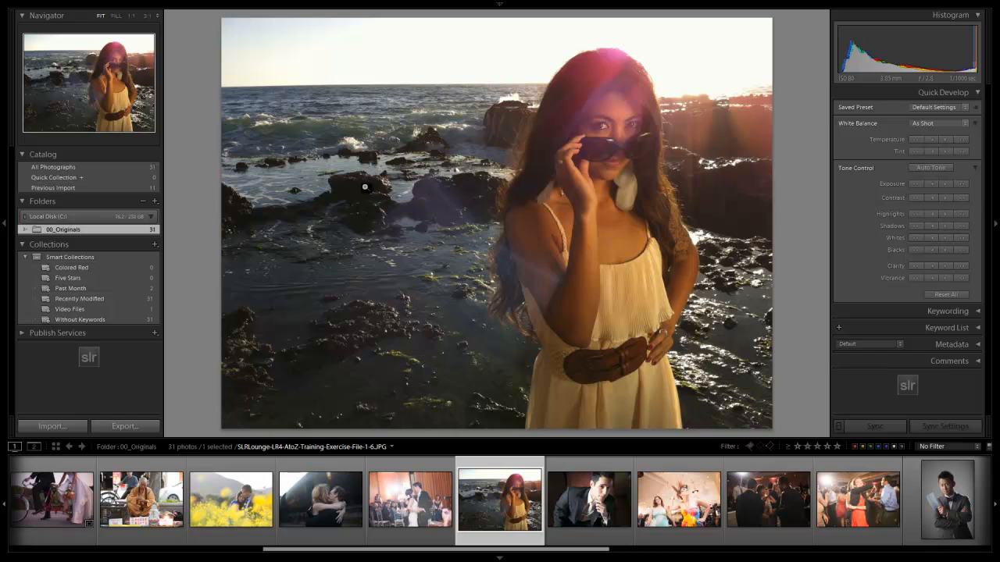
mouse_move(269, 106)
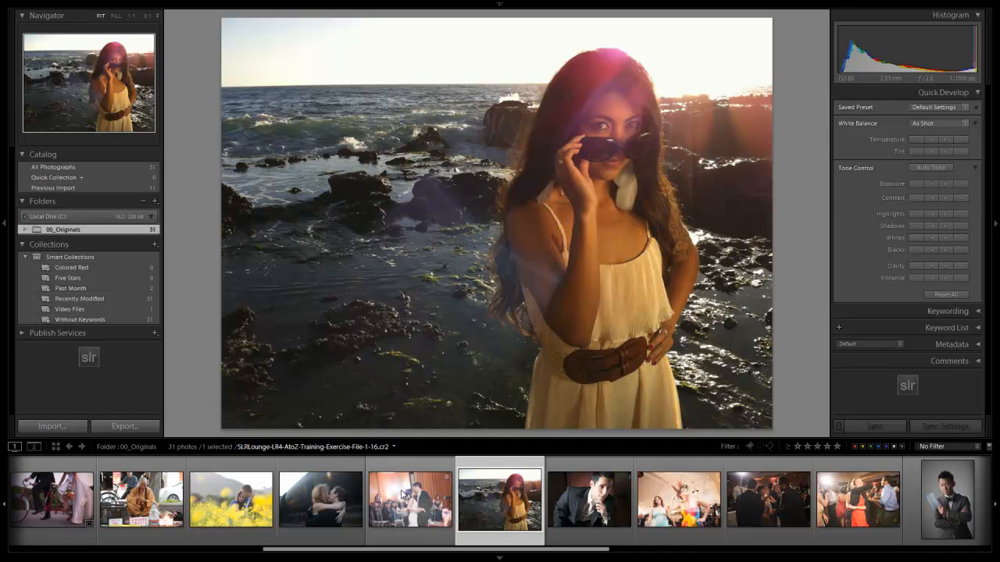
left_click(412, 506)
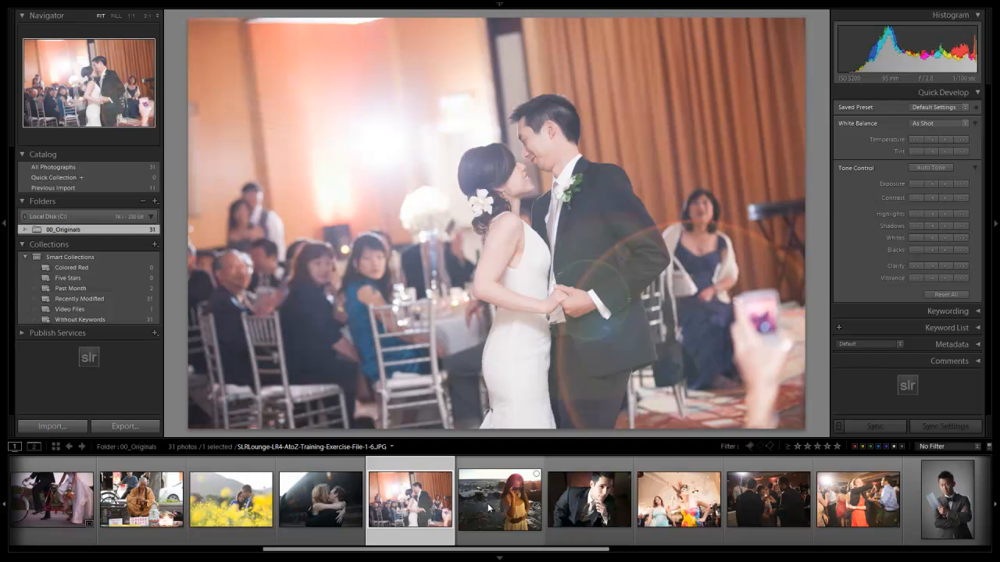
left_click(501, 505)
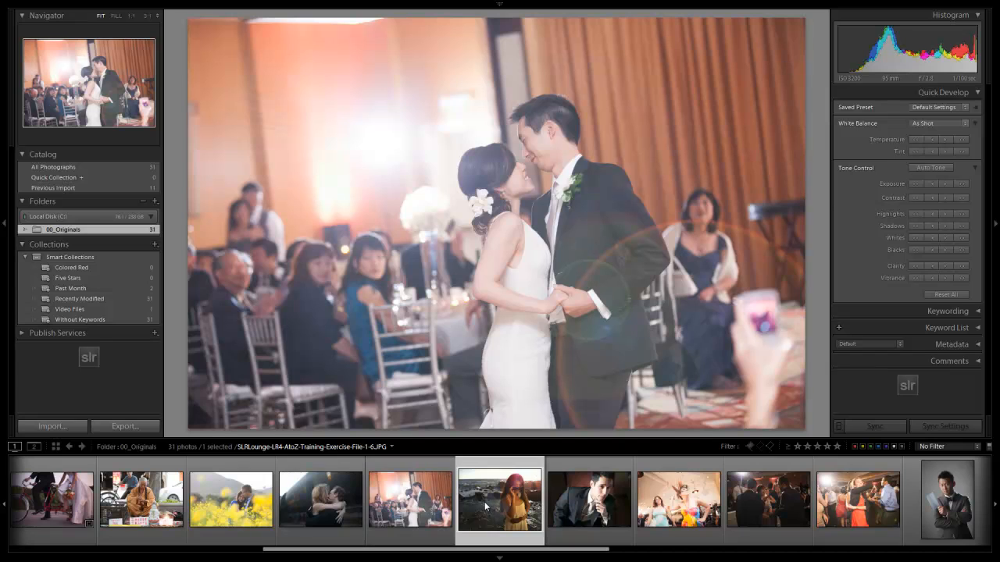
left_click(500, 504)
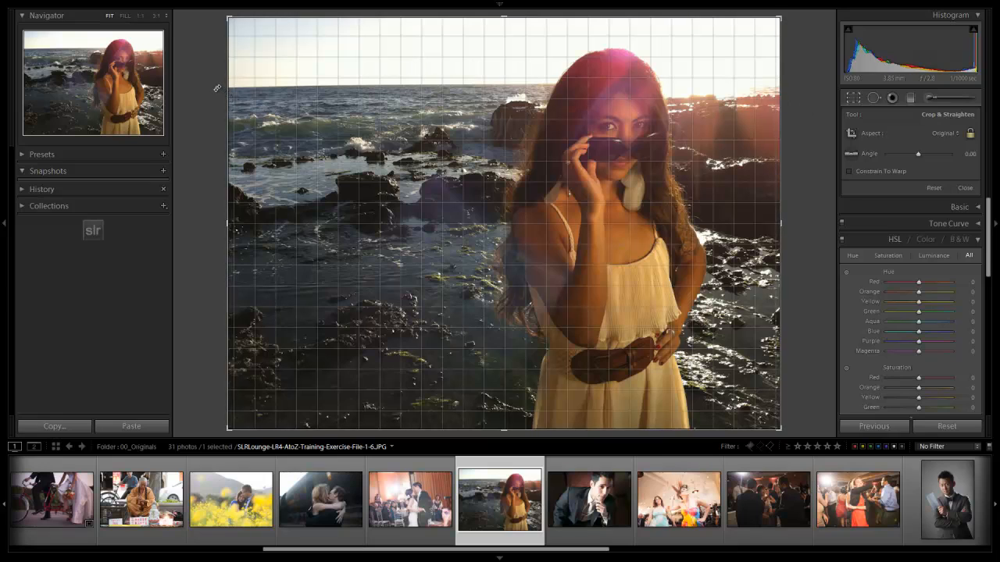
Rotate the beach sunglasses photo slightly level and save an '01' snapshot of it
left_click_drag(918, 155, 922, 155)
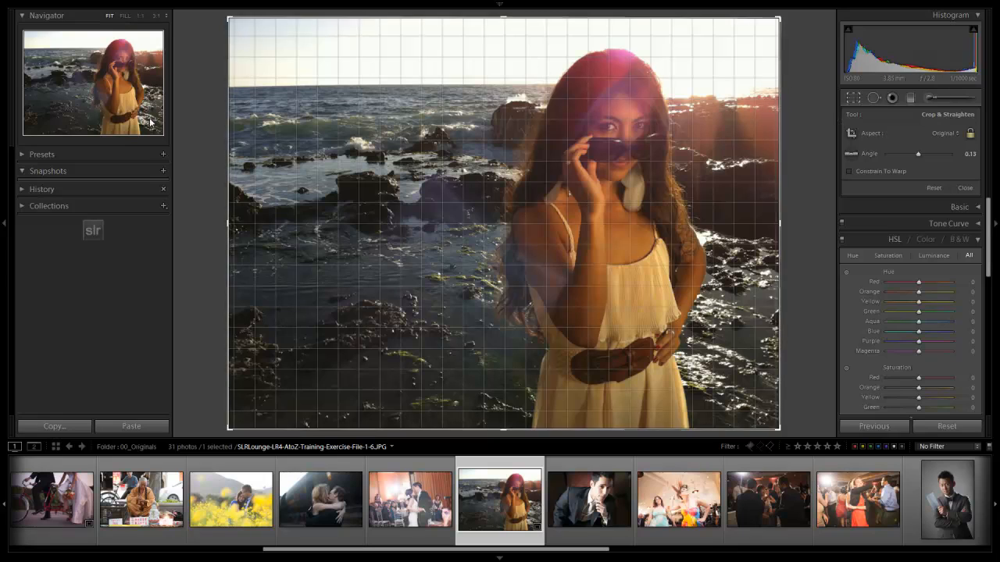
left_click(163, 170)
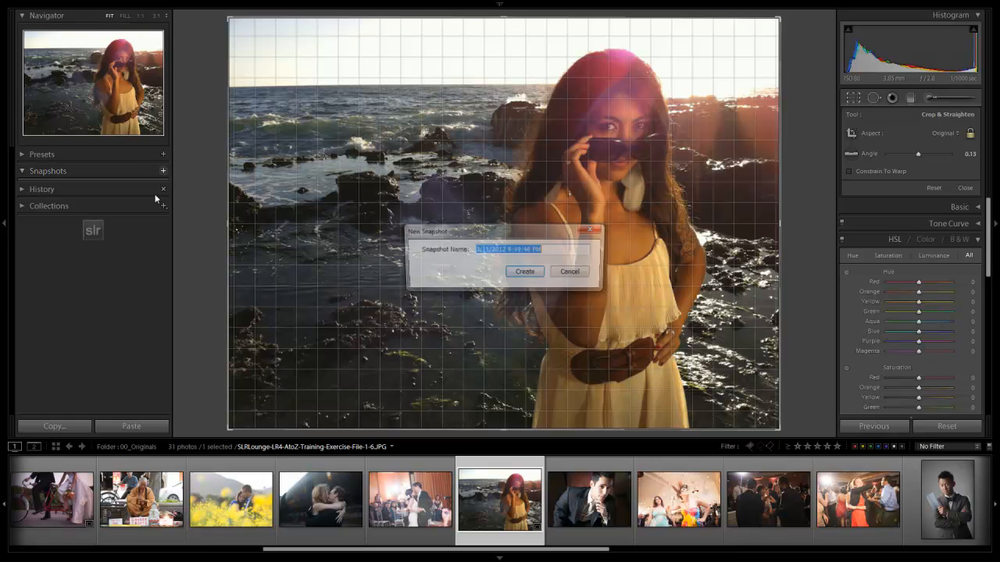
type("01_")
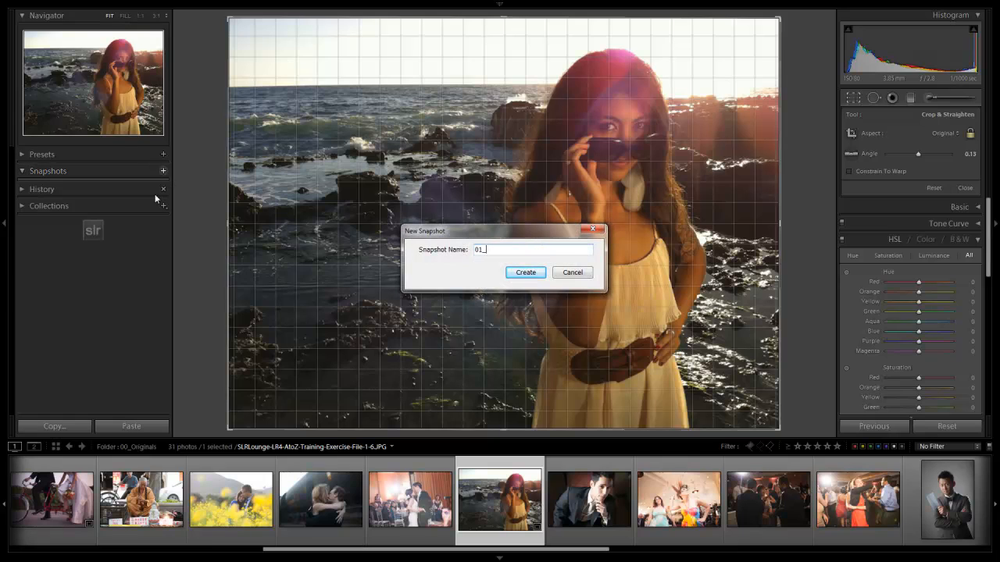
left_click(524, 271)
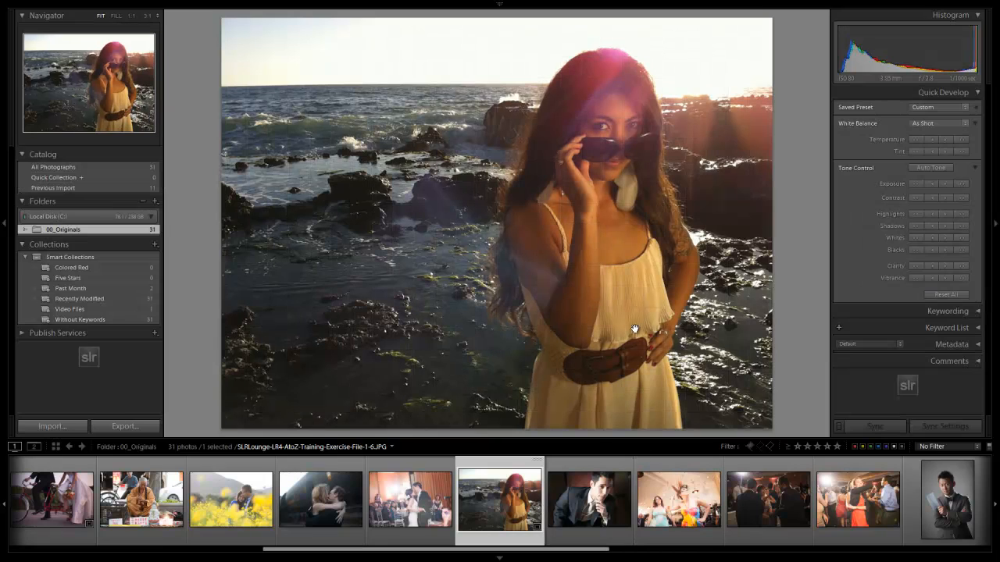
Advance past the suited man and dancing women photos to the sunset tree photo
left_click(678, 508)
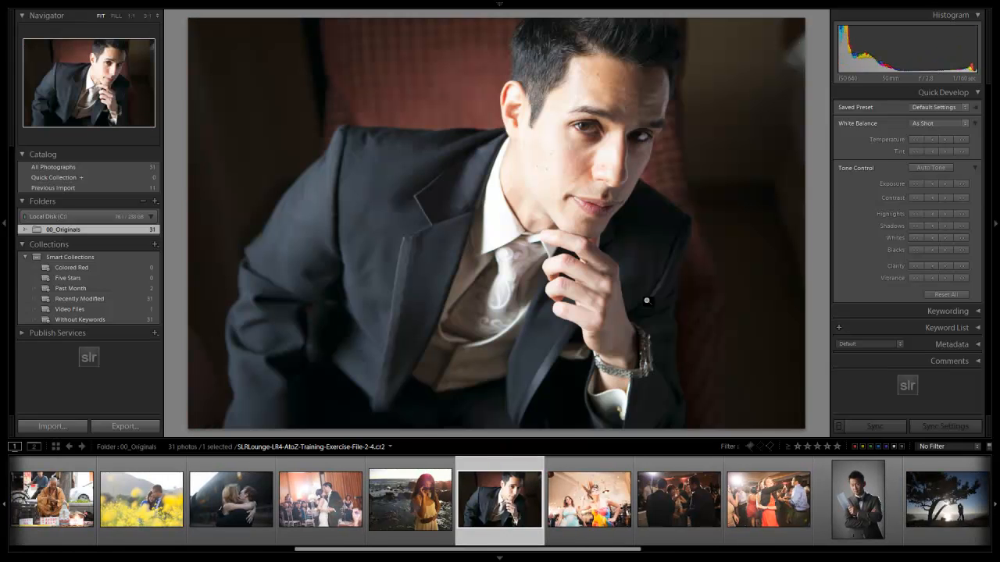
left_click(589, 500)
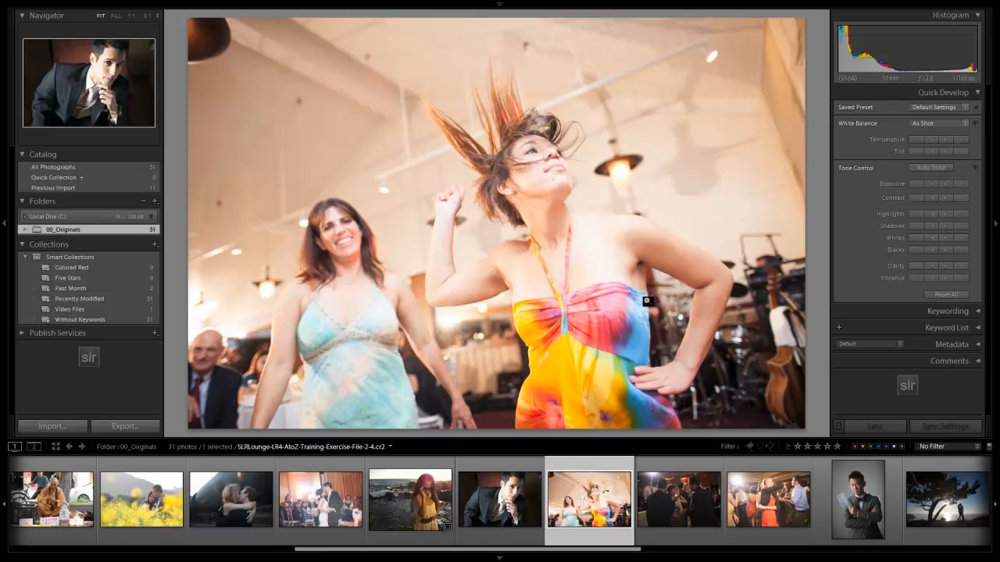
left_click(678, 500)
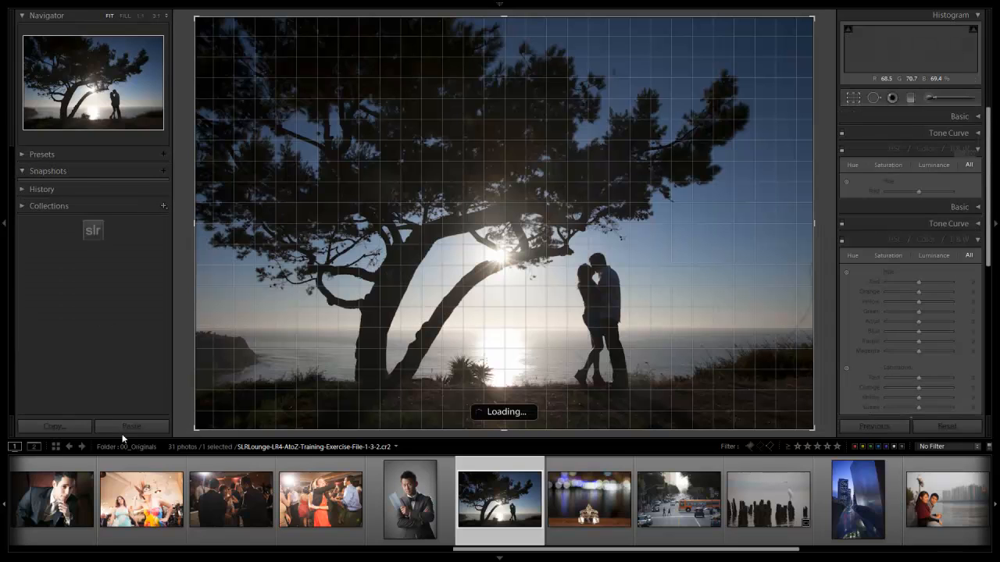
Level the horizon of the sunset tree silhouette photo with a slight straightening rotation
left_click(848, 97)
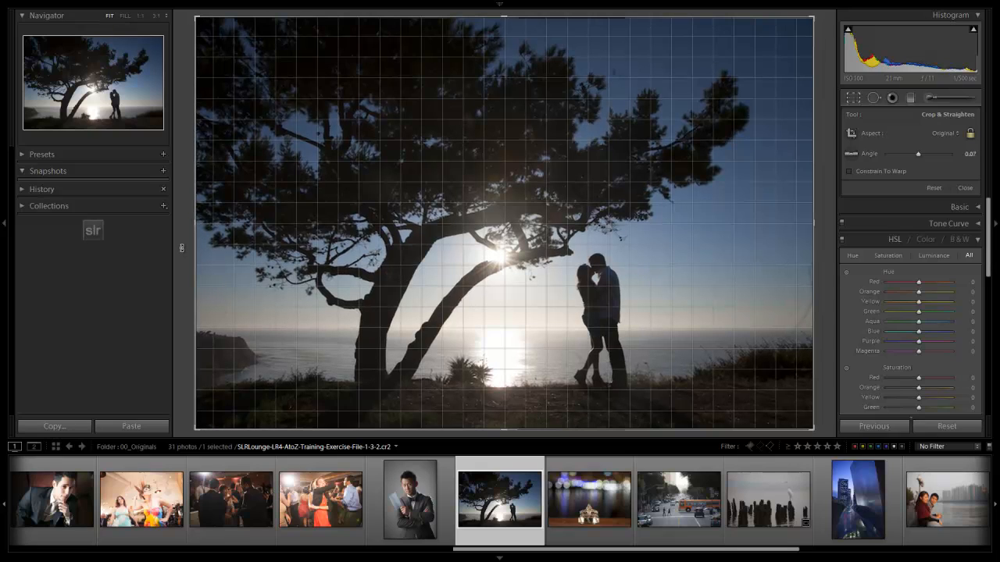
left_click_drag(918, 153, 925, 153)
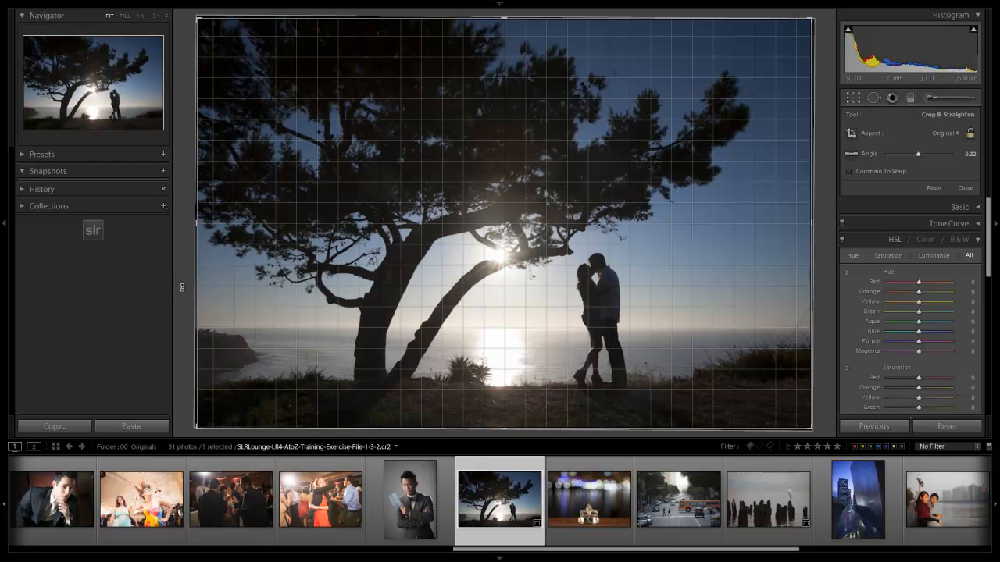
left_click_drag(919, 153, 912, 153)
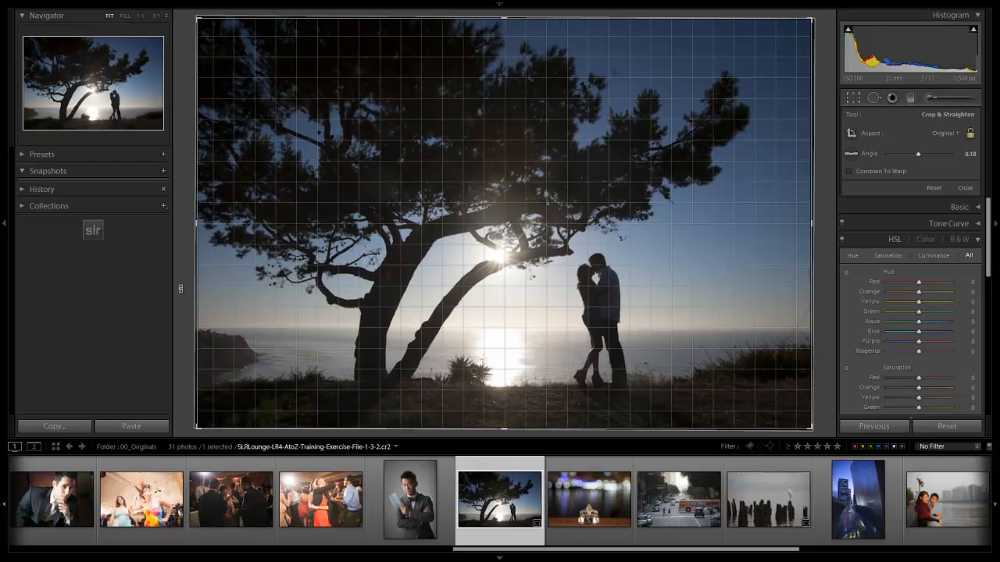
left_click_drag(919, 153, 922, 153)
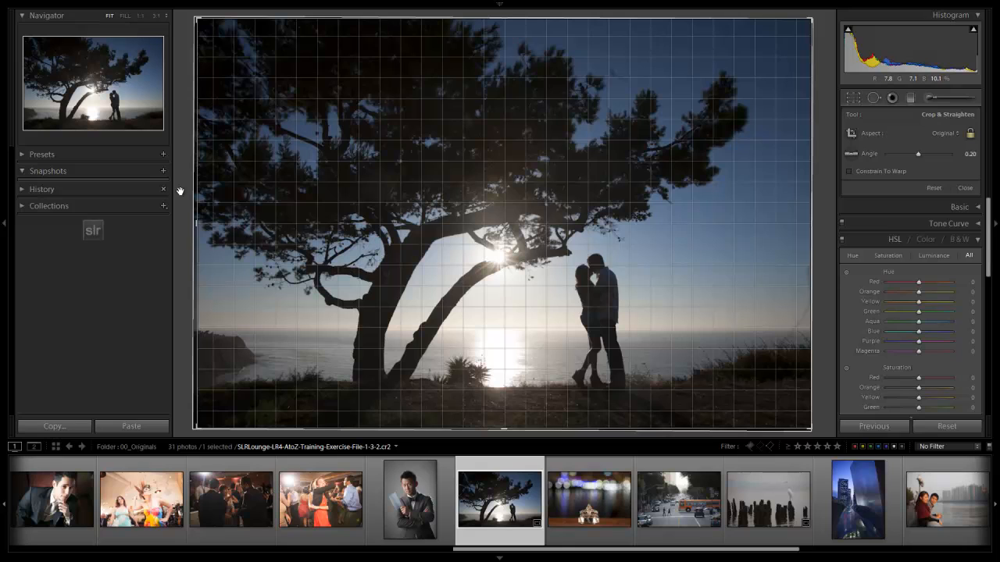
Save the straightened tree photo as an 01_MinorCrop snapshot and move to the ring bokeh photo
left_click(163, 170)
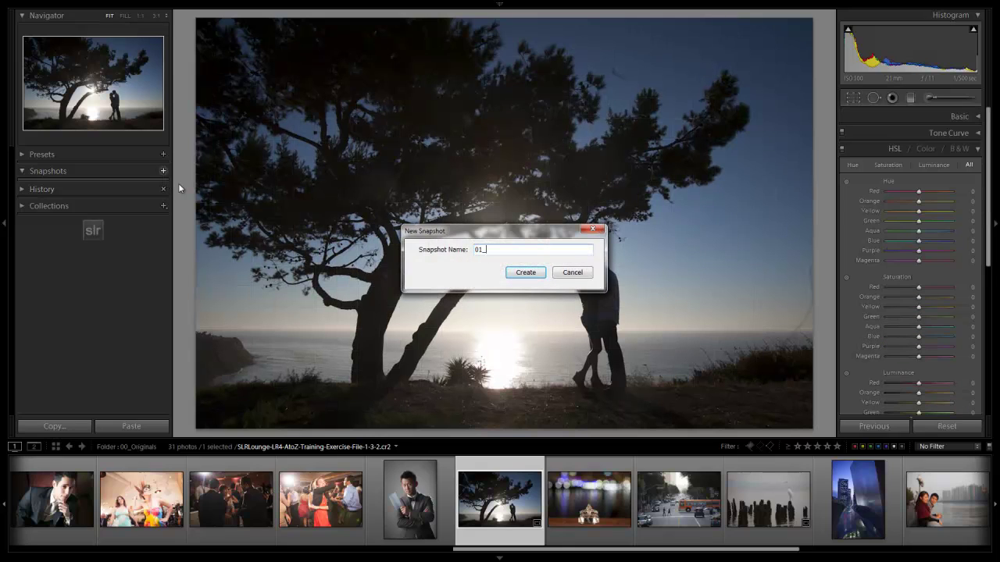
left_click(525, 272)
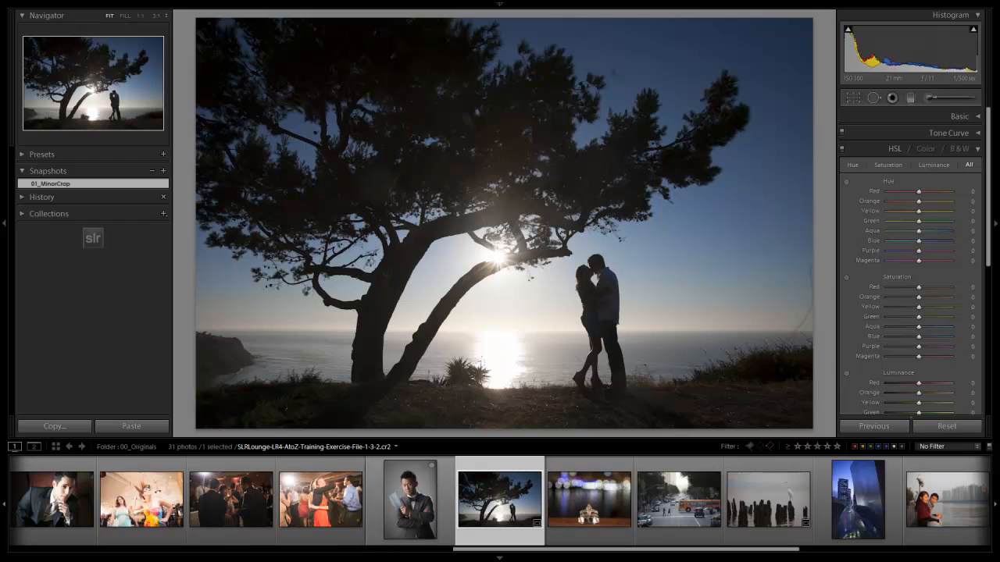
left_click(589, 503)
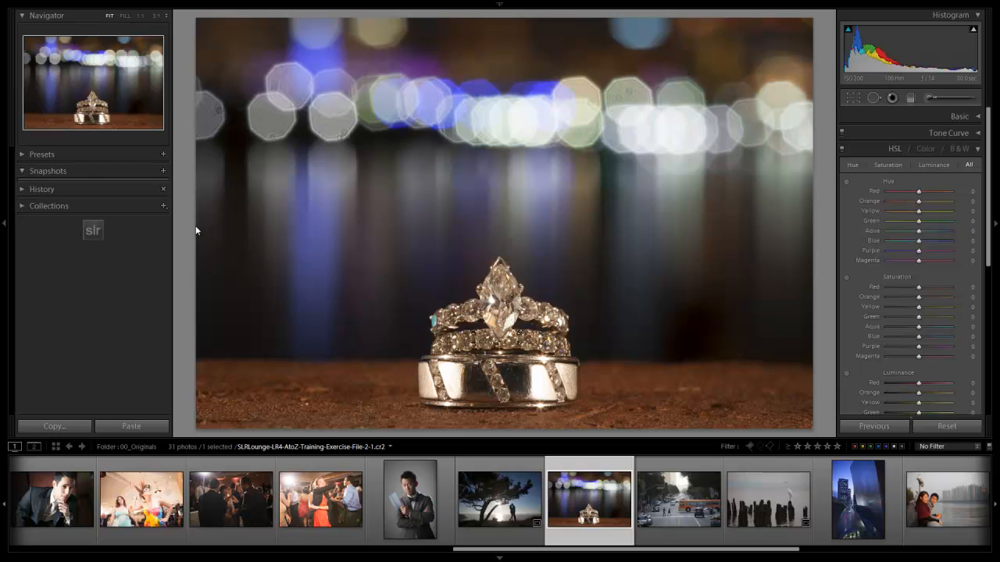
Straighten the ring bokeh photo by a fraction of a degree and commit the crop
left_click(853, 100)
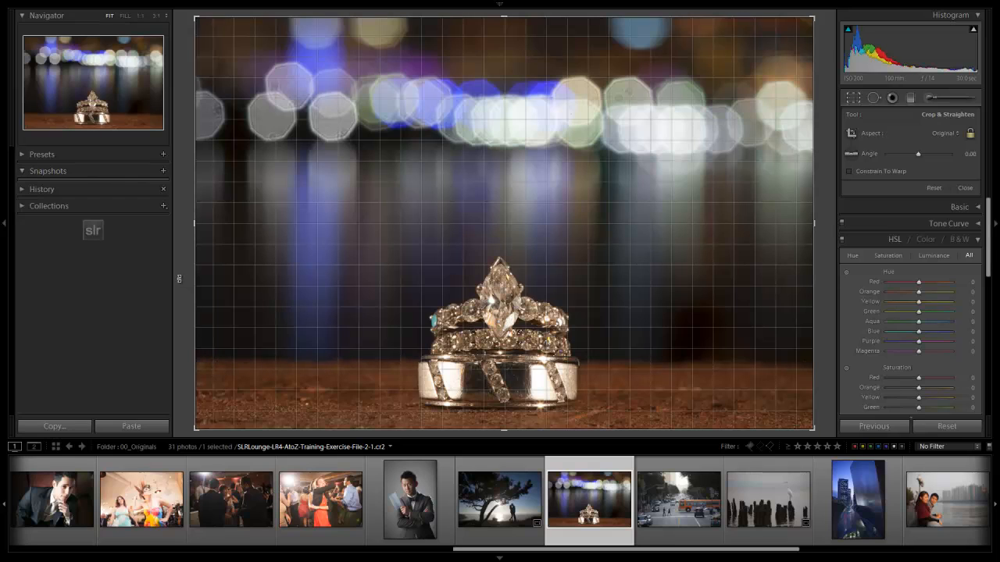
left_click_drag(919, 153, 913, 153)
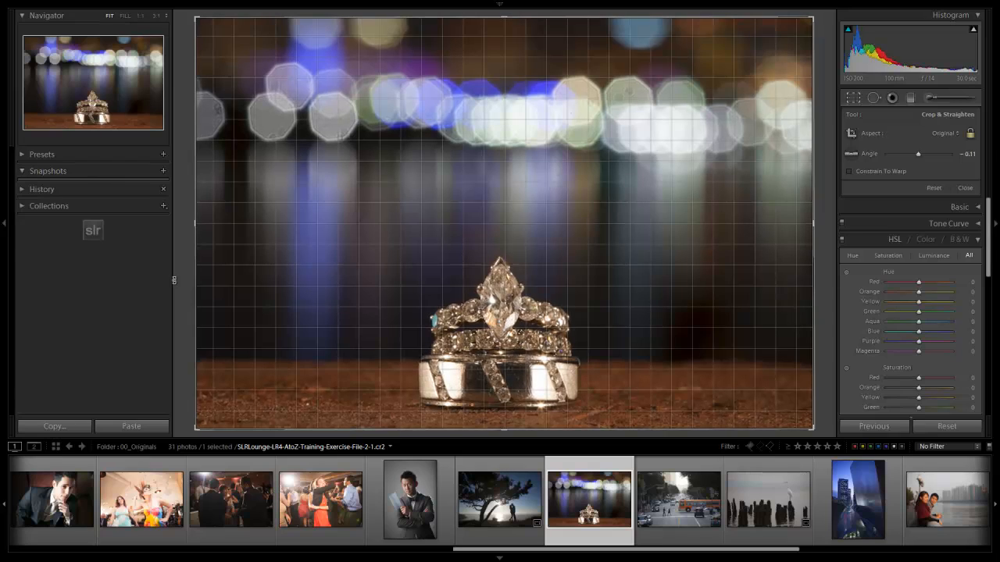
left_click_drag(919, 153, 898, 153)
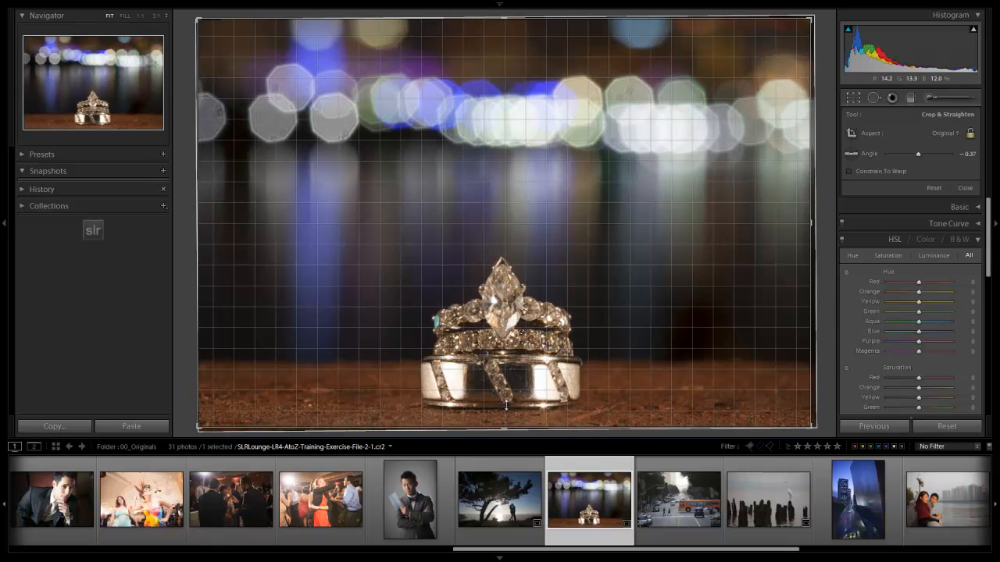
left_click(964, 188)
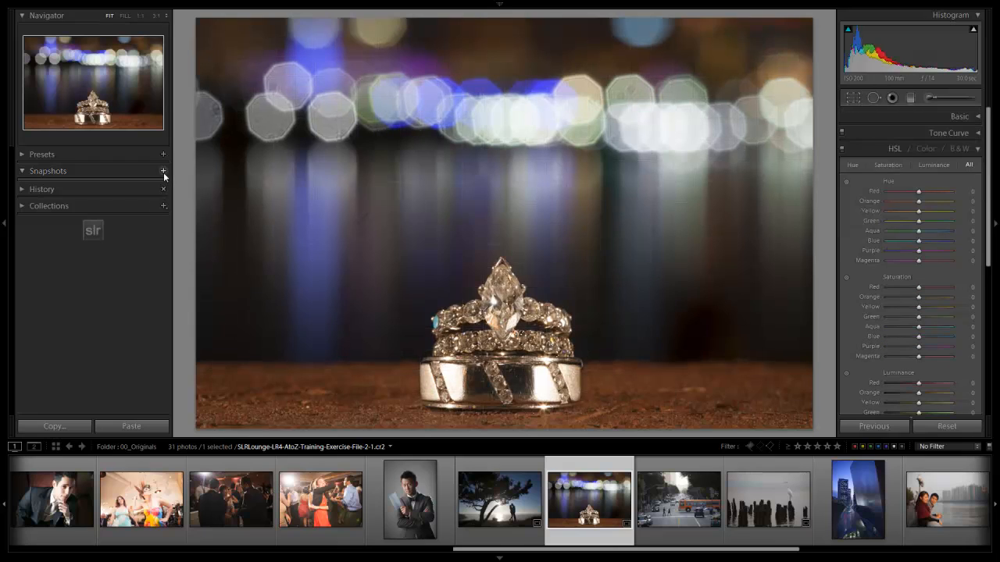
Save the straightened ring photo as an 01_MinorCrop snapshot
left_click(162, 170)
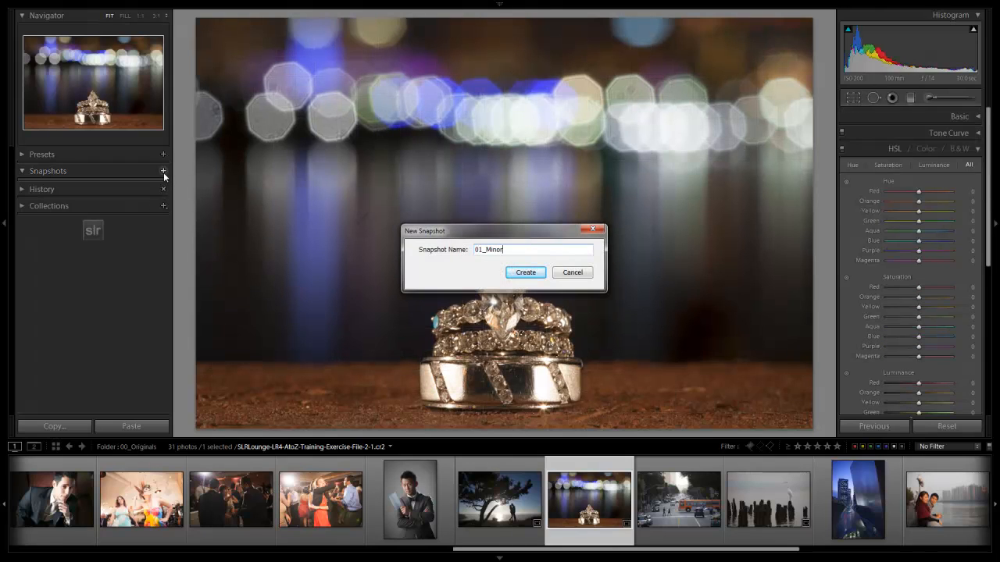
left_click(525, 271)
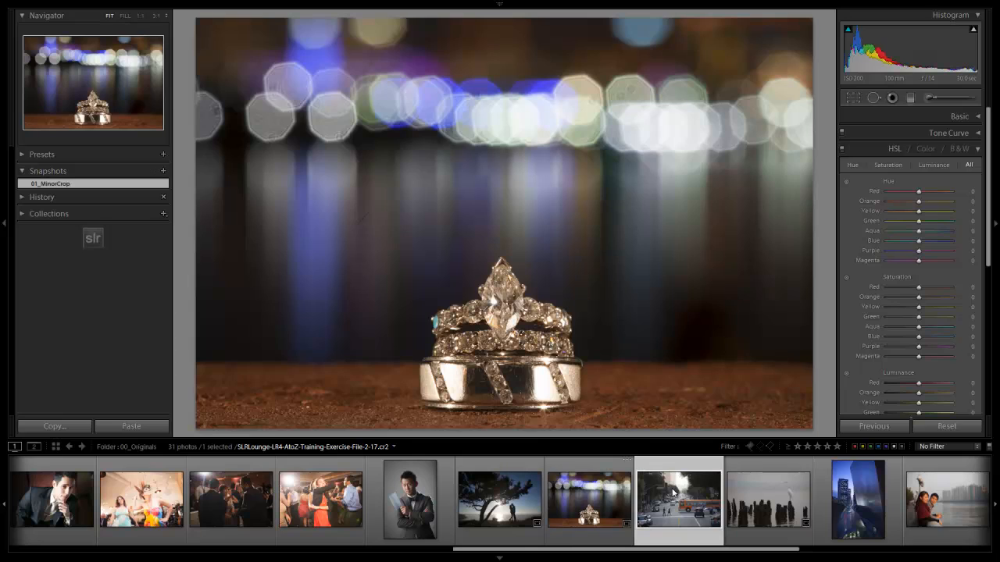
Leave the street crossing photo uncropped and advance to the riverside couple photo
left_click(677, 500)
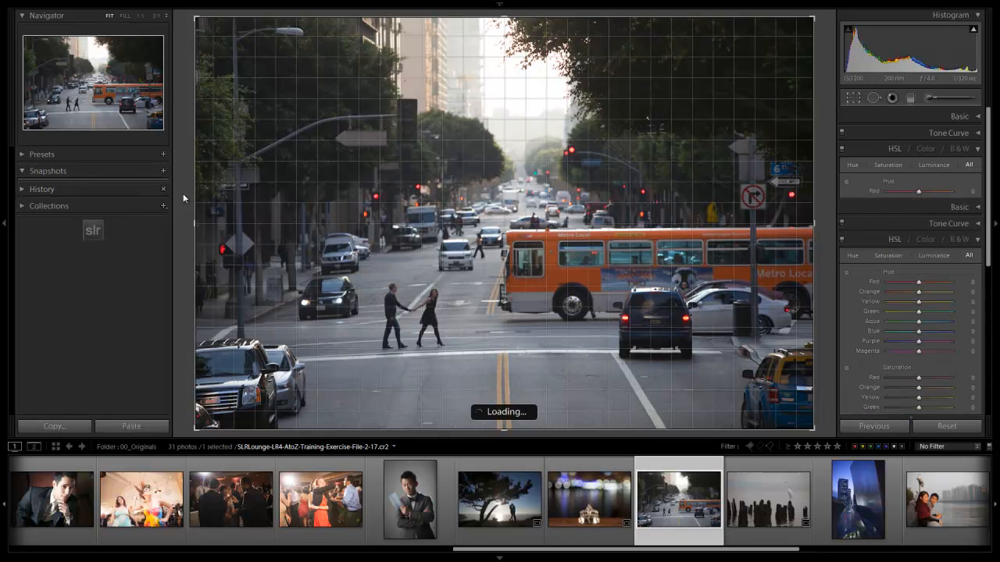
left_click(853, 99)
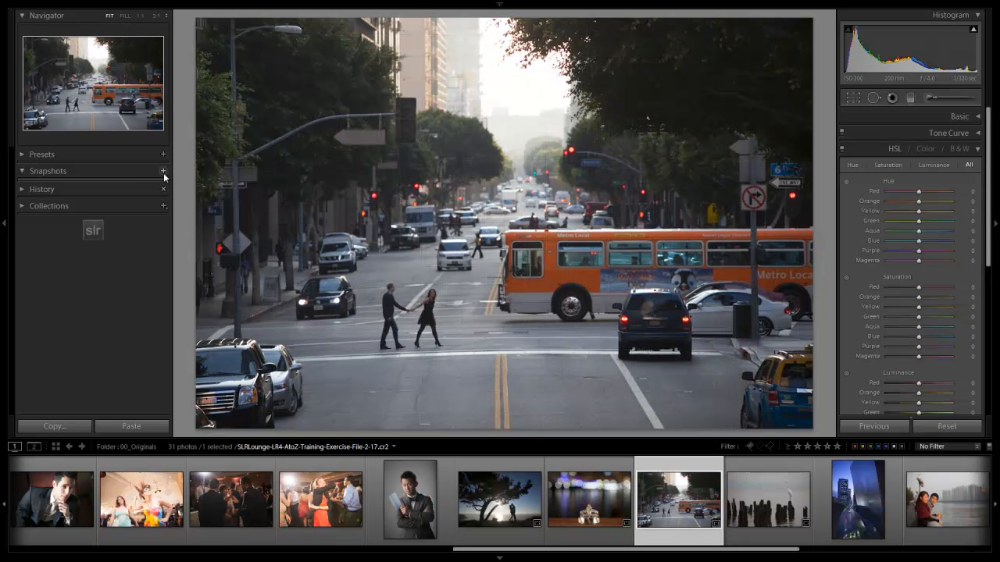
left_click(162, 170)
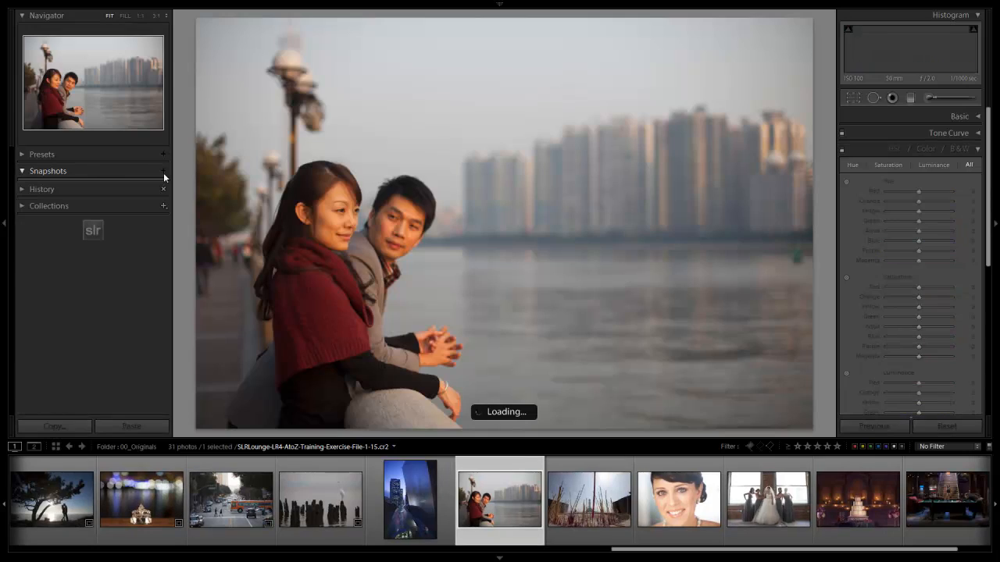
Give the incense sticks temple photo a minor straightening crop
left_click(851, 97)
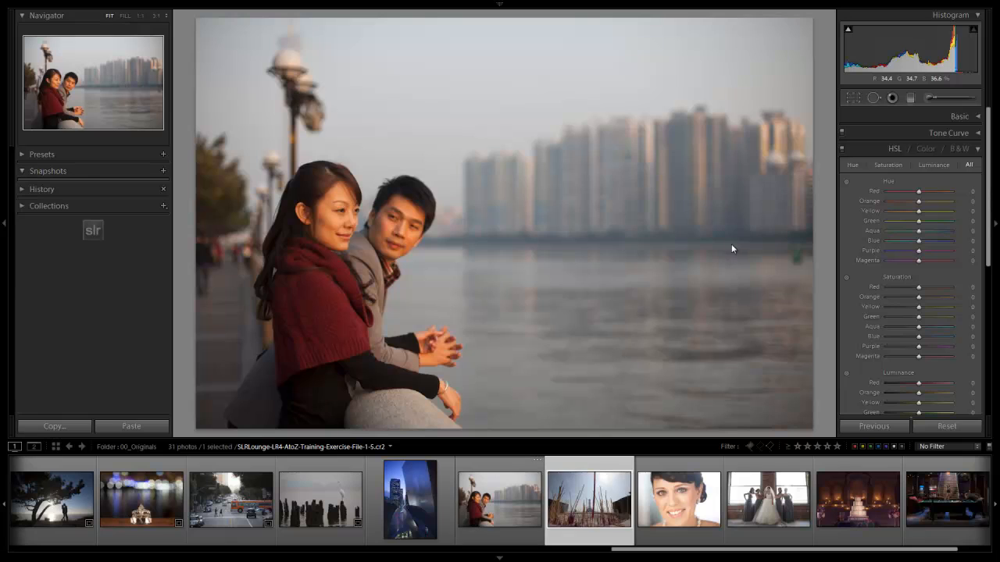
left_click(589, 500)
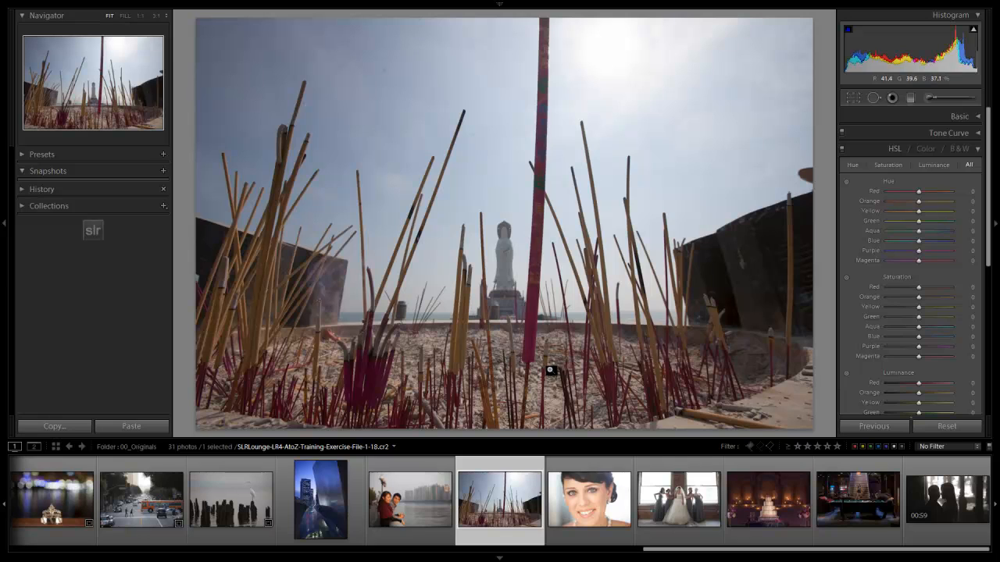
left_click(853, 98)
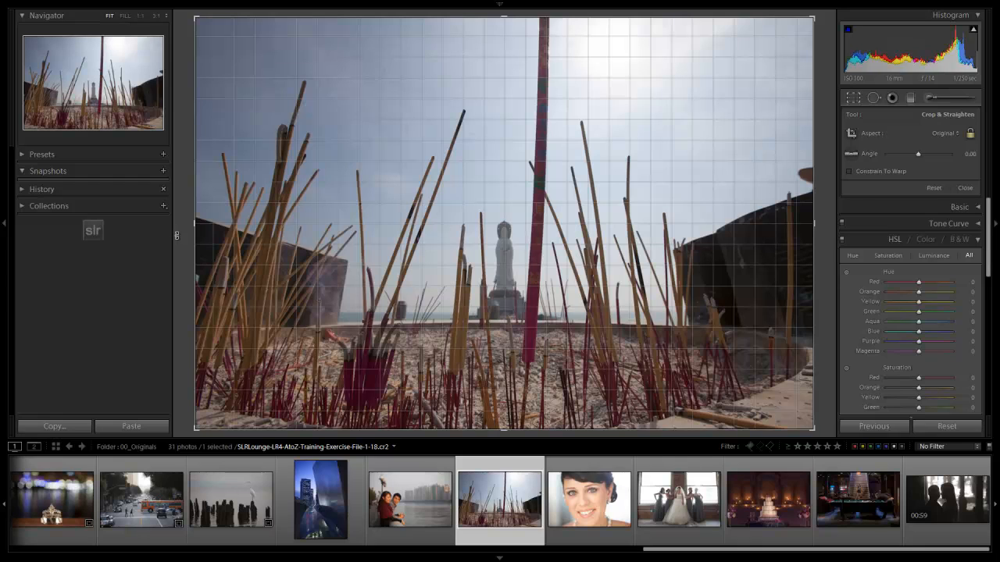
left_click_drag(918, 153, 925, 154)
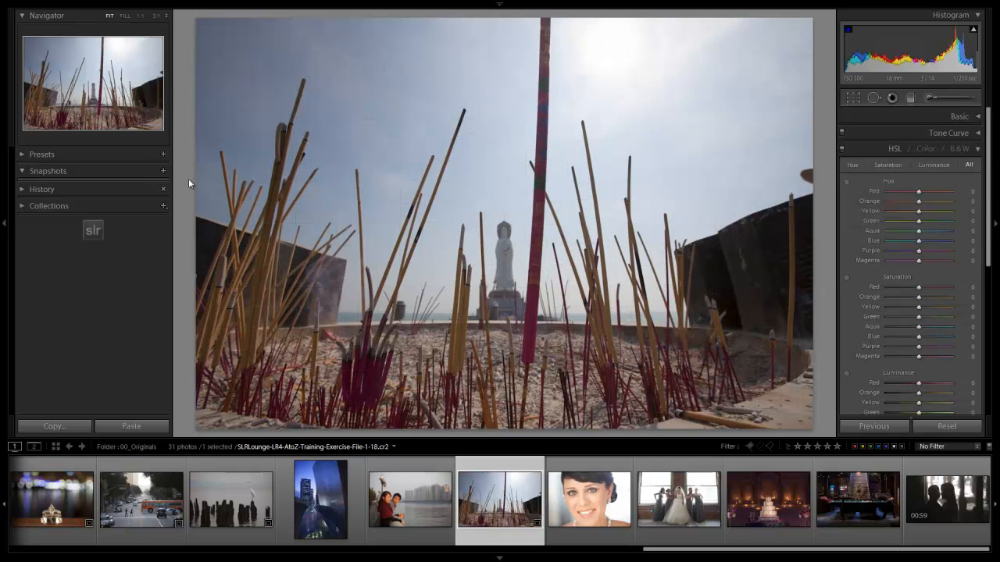
Save the incense photo as an 01_MinorCrop snapshot and move to the bride portrait
left_click(162, 170)
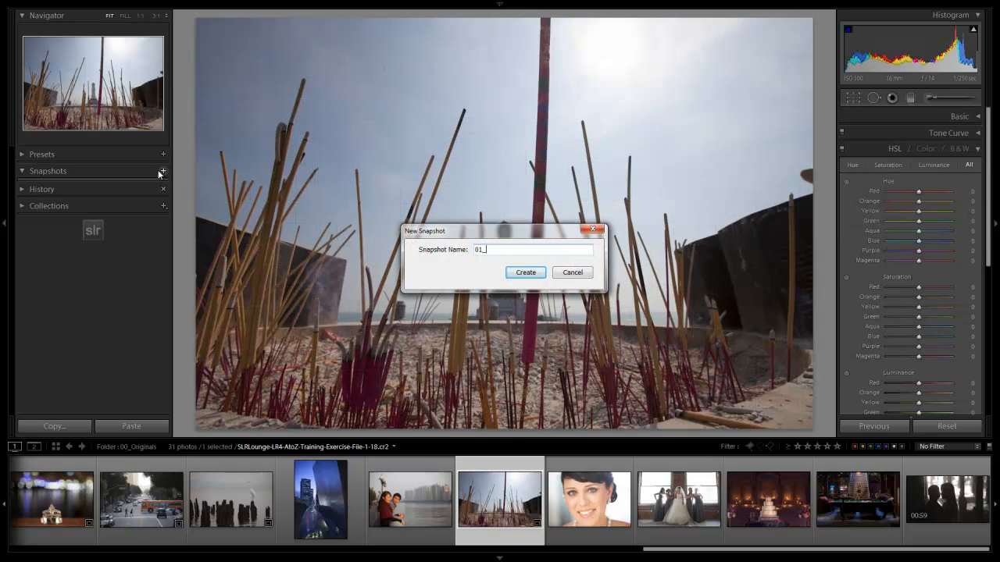
left_click(525, 272)
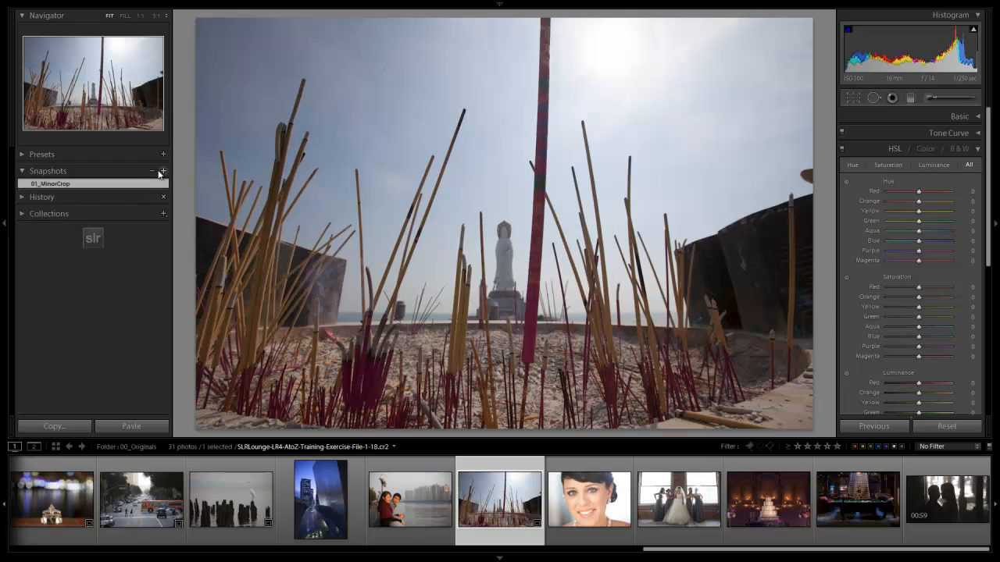
left_click(591, 499)
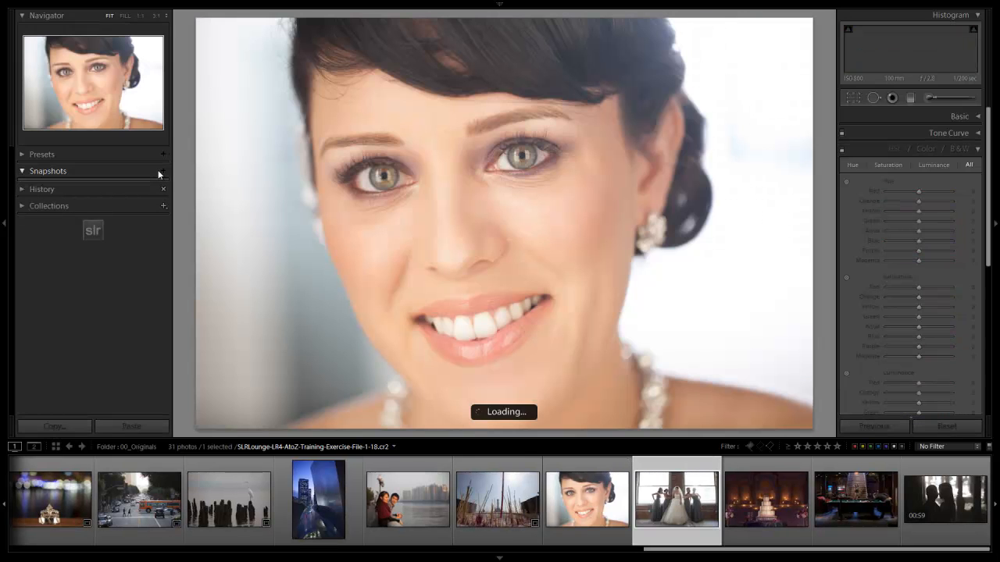
Step past the bride portrait, bridesmaids and wedding cake photos without cropping them
left_click(675, 497)
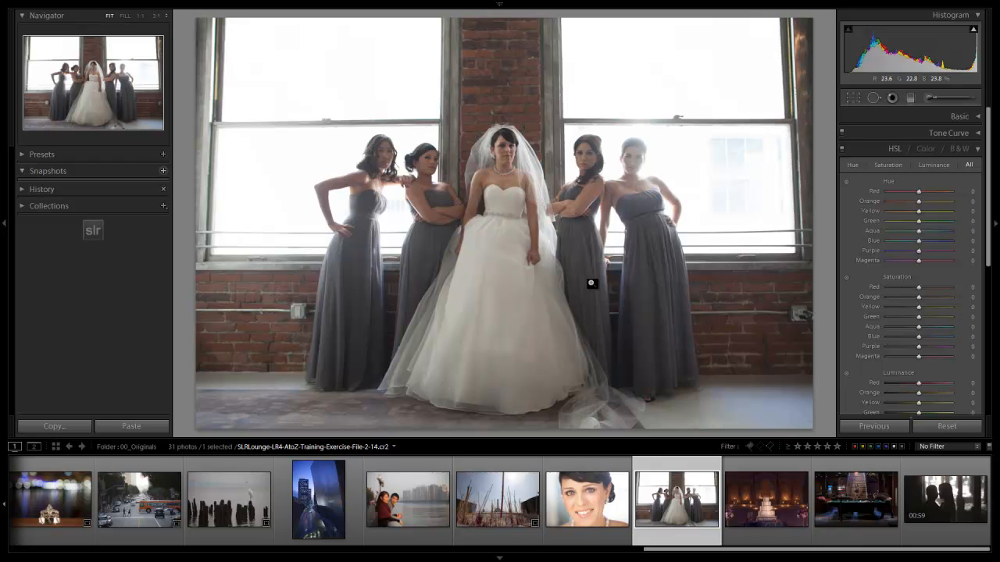
left_click(765, 501)
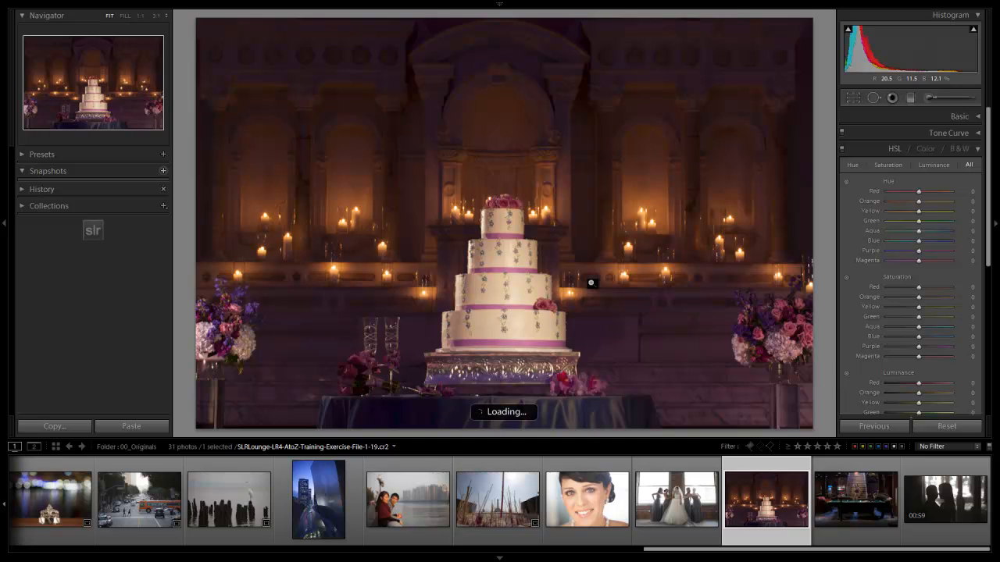
left_click(856, 503)
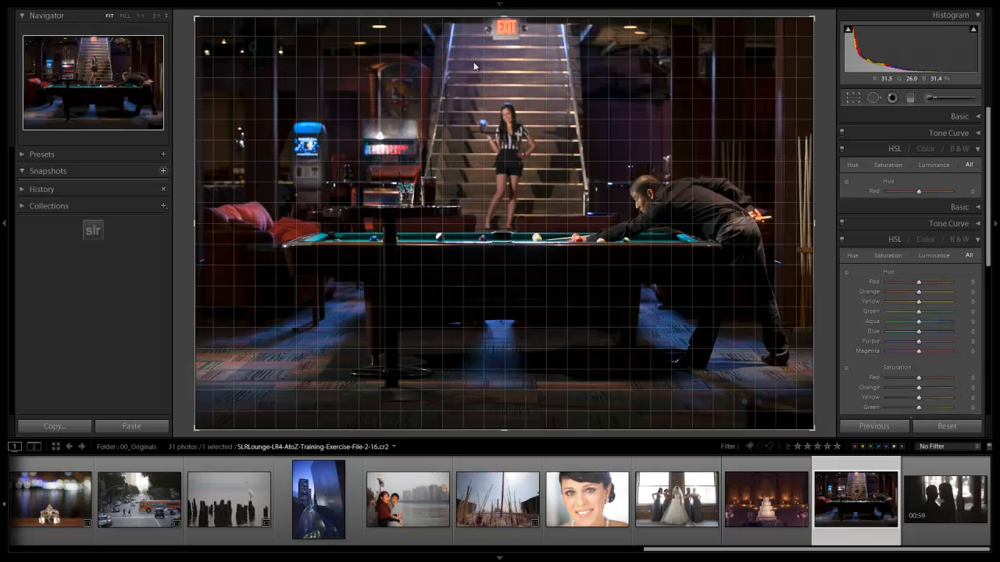
Dismiss and reopen crop-and-straighten on the pool hall billiards photo to check its framing
left_click(895, 97)
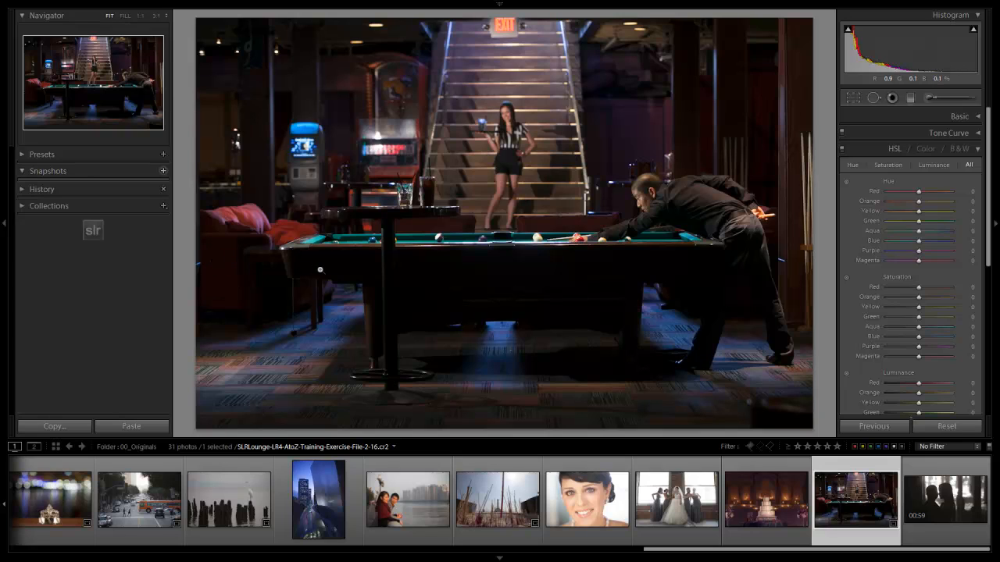
left_click(853, 97)
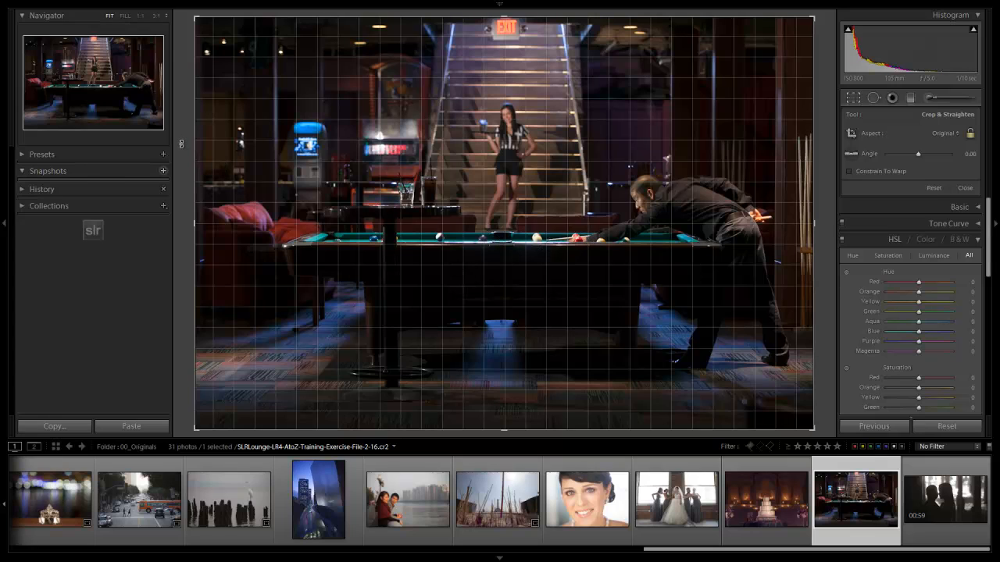
Straighten the pool hall photo with a rotation of about -0.2°
left_click_drag(918, 153, 922, 153)
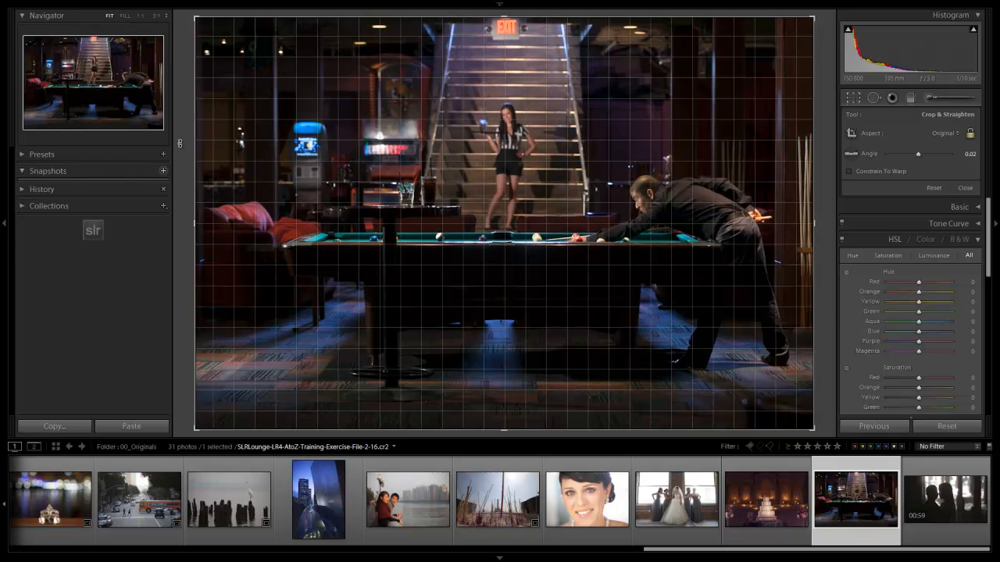
left_click_drag(924, 154, 919, 153)
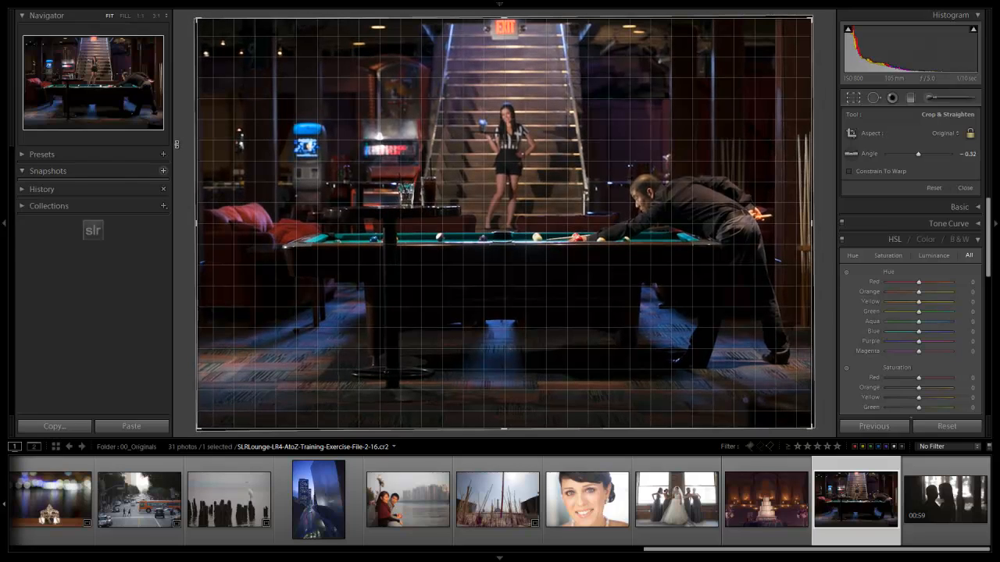
left_click_drag(919, 154, 914, 154)
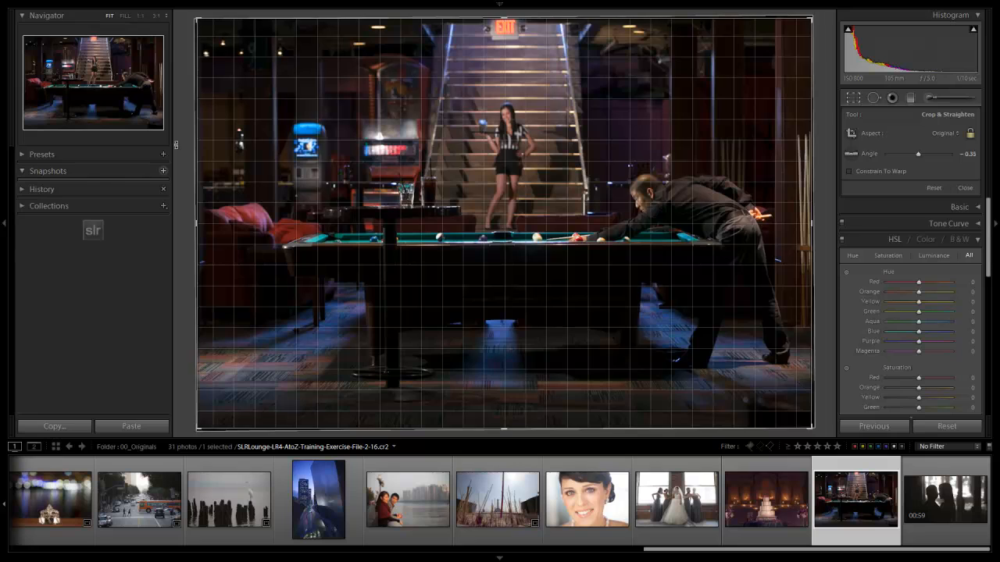
left_click_drag(918, 153, 922, 154)
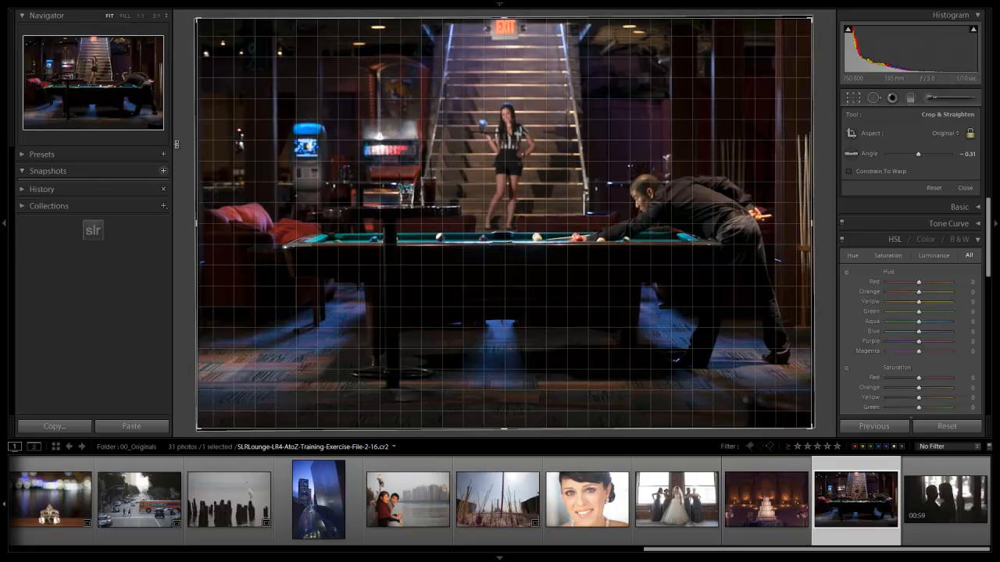
left_click_drag(918, 155, 925, 155)
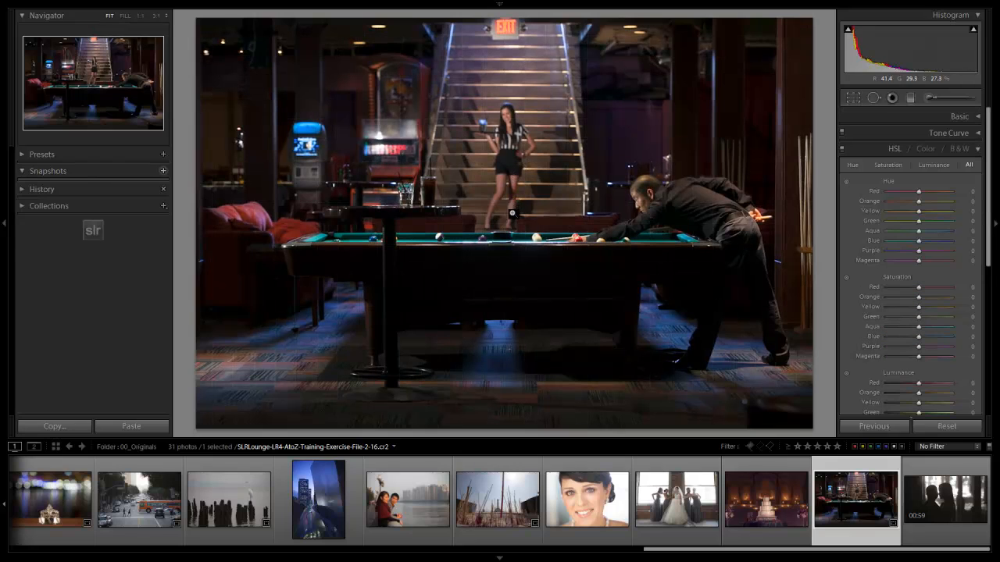
Save the straightened pool hall photo as a snapshot named 01_MinorCrop
left_click(163, 170)
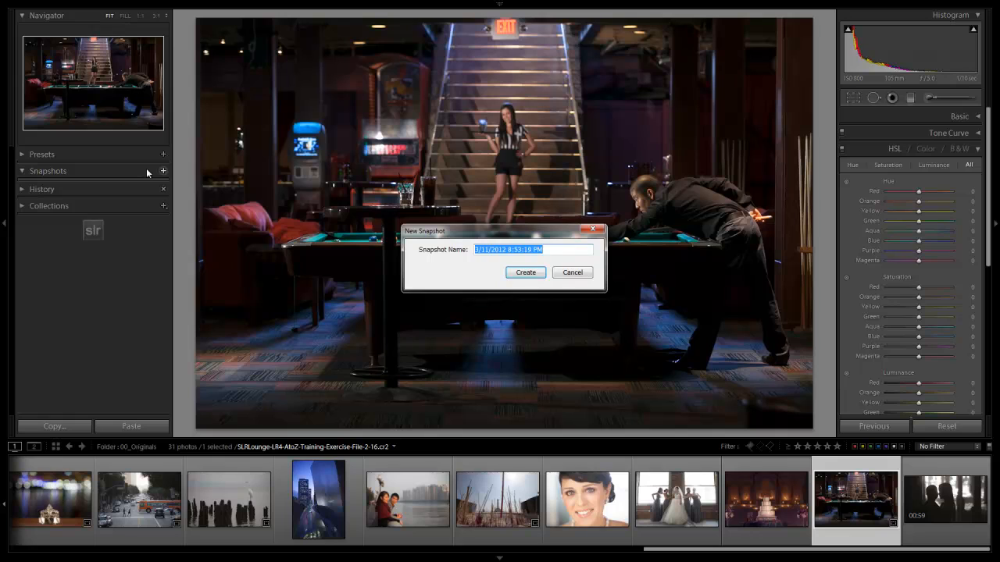
type("01_MinorCrop")
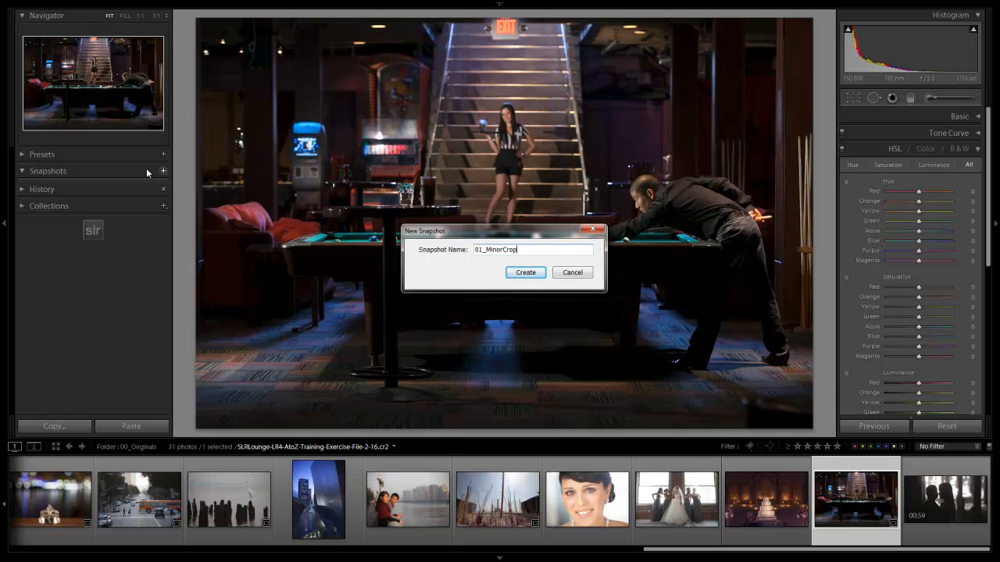
left_click(525, 272)
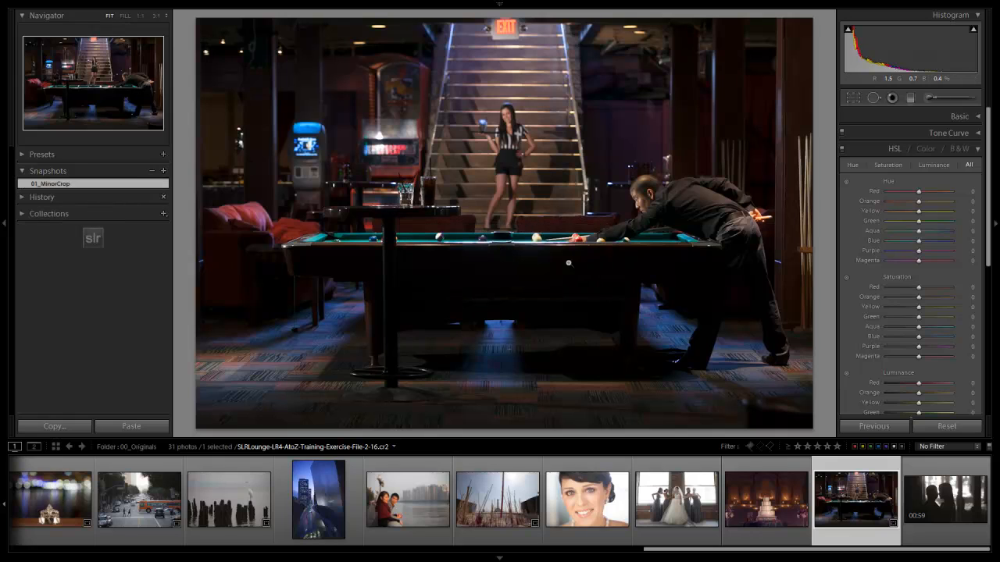